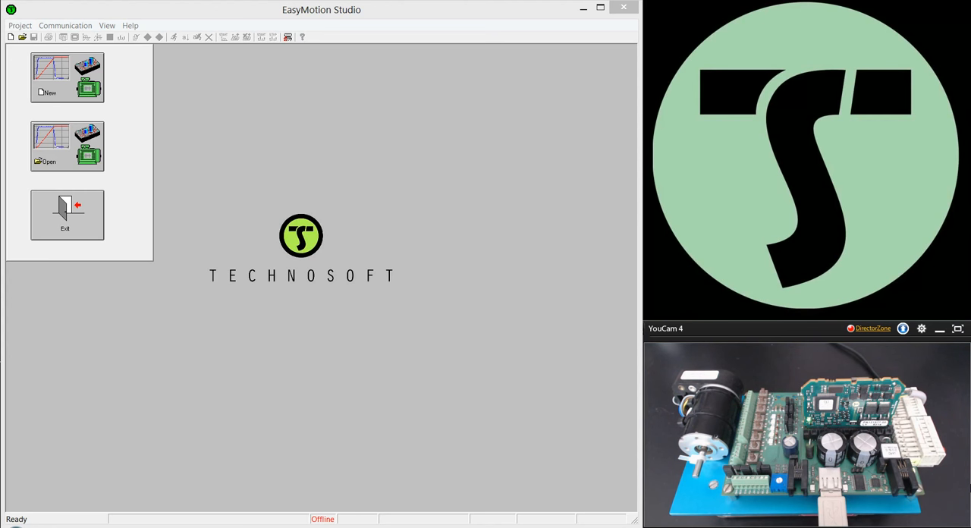
pyautogui.moveTo(468, 367)
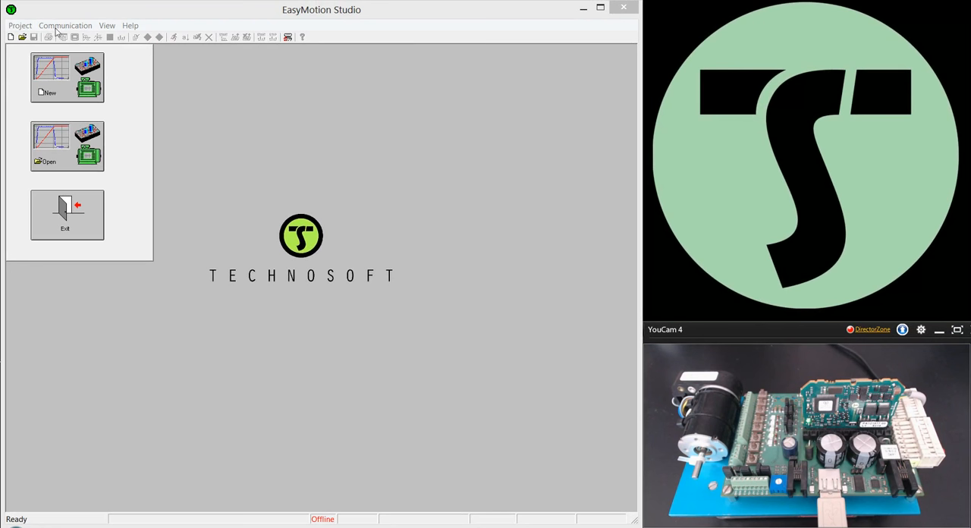
# Step: Open Communication Setup and confirm RS232 on COM5 at 115200 baud
pyautogui.click(64, 25)
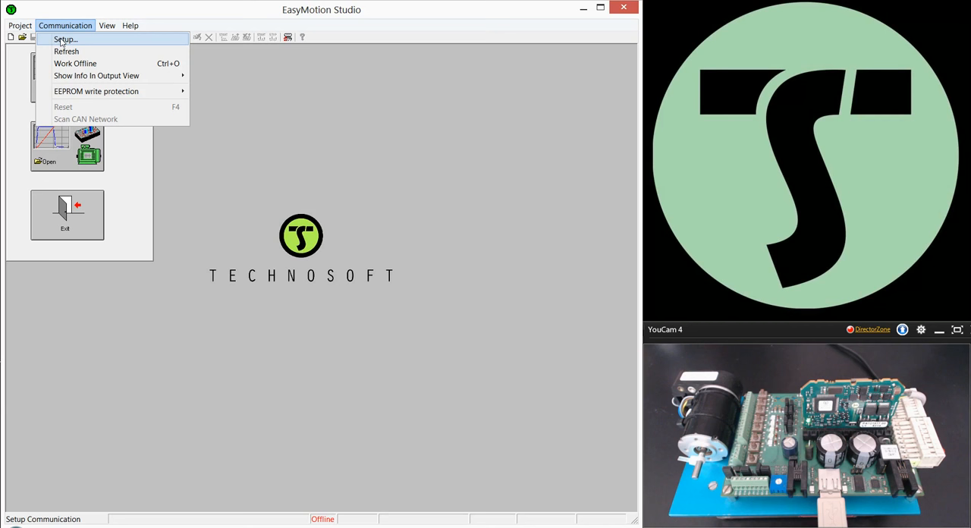
pyautogui.click(66, 39)
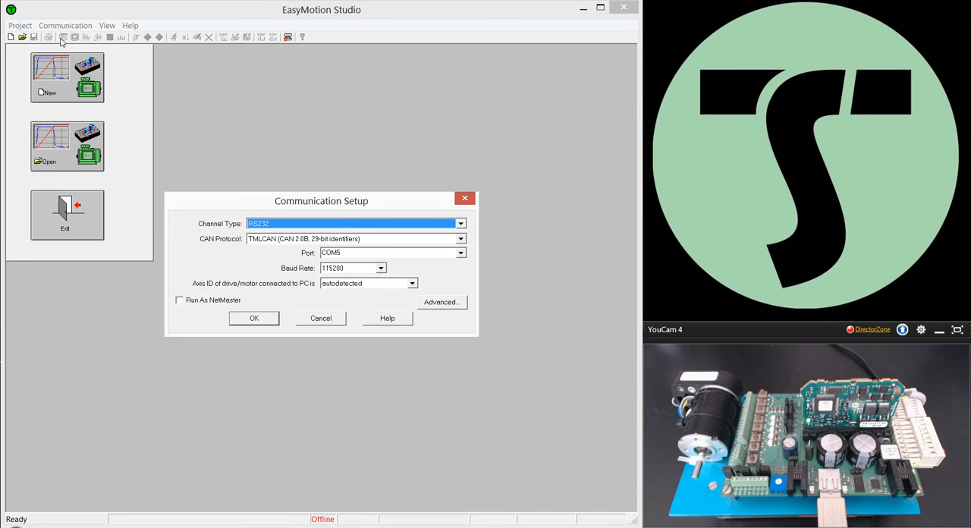
pyautogui.moveTo(610, 339)
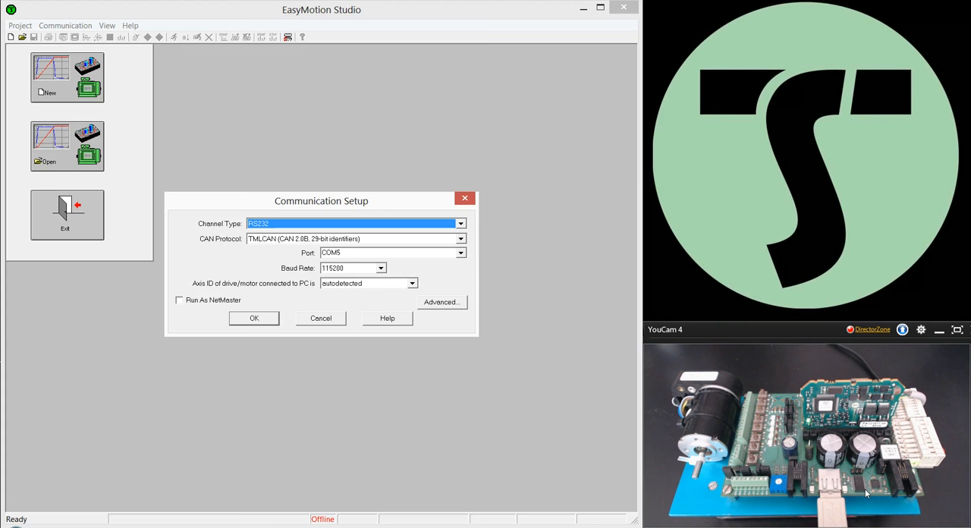
pyautogui.moveTo(869, 498)
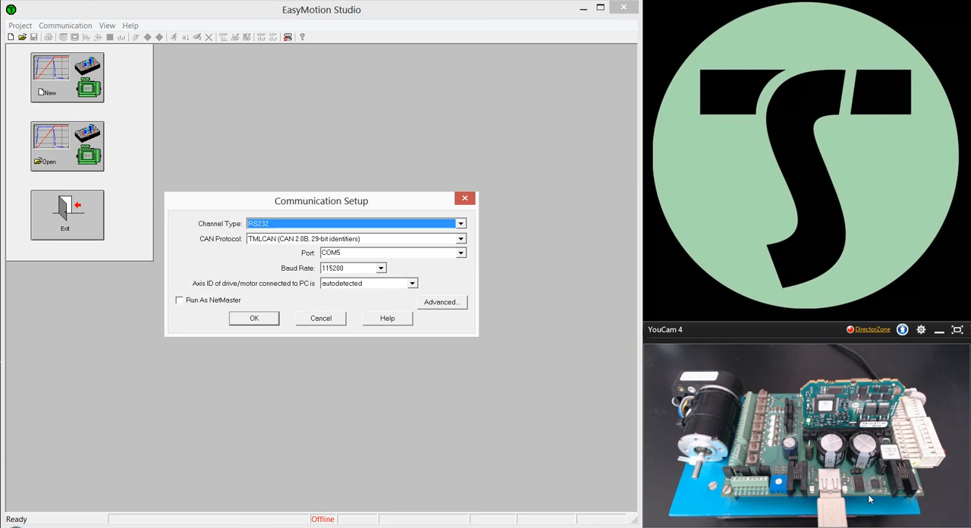
pyautogui.moveTo(692, 391)
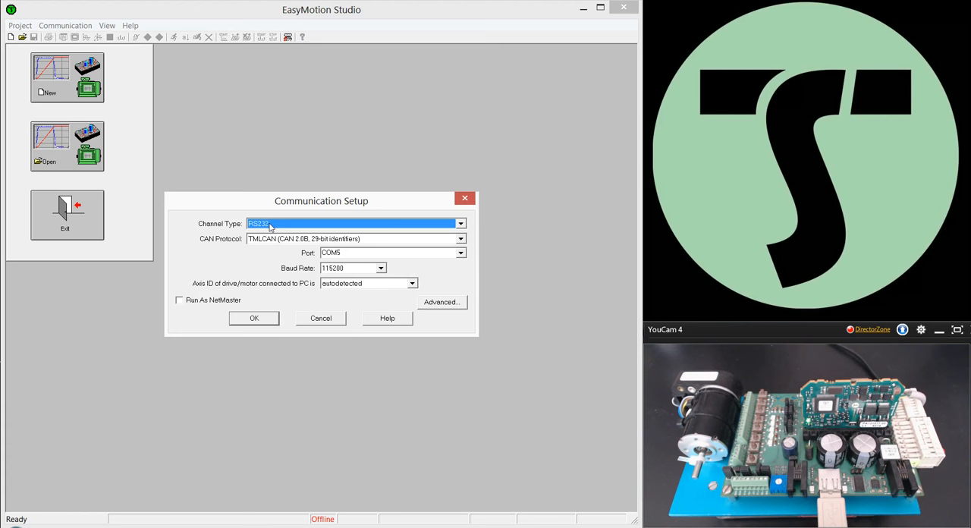
pyautogui.moveTo(261, 252)
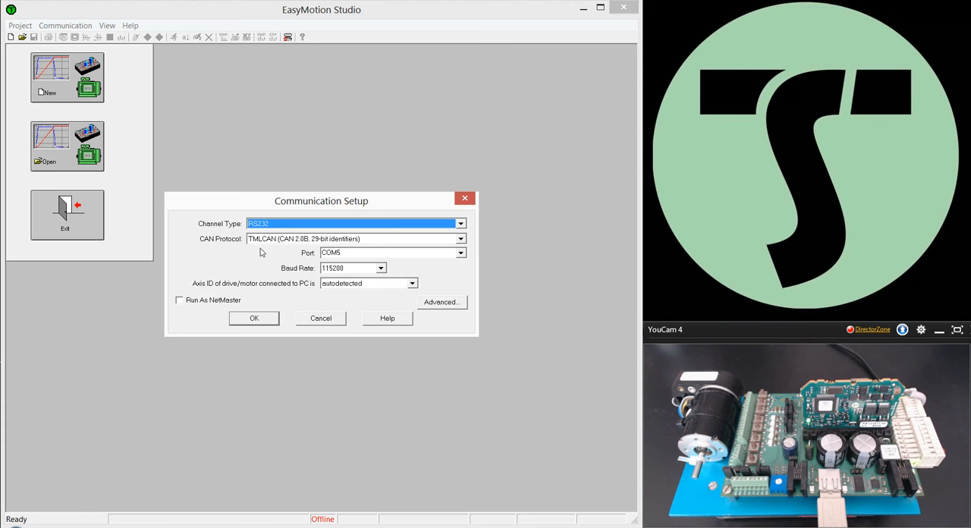
pyautogui.moveTo(360, 263)
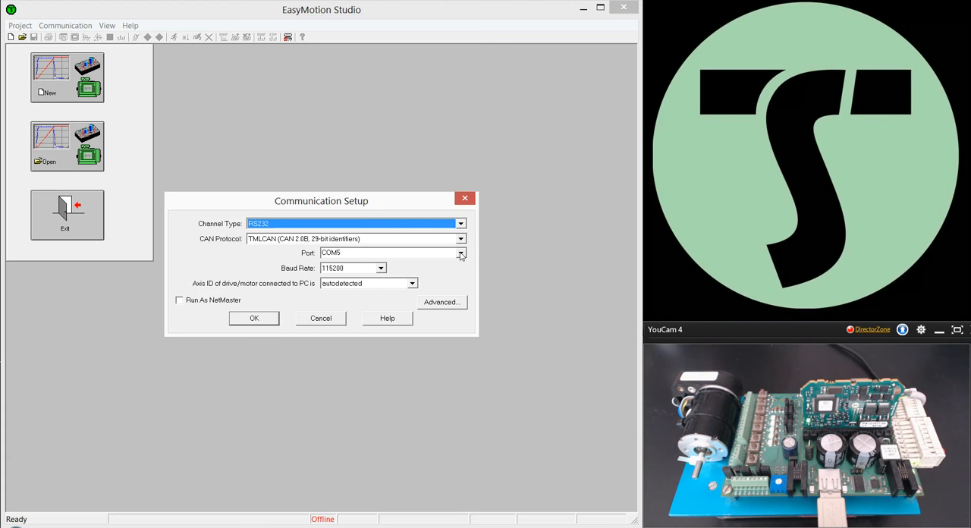
pyautogui.click(459, 253)
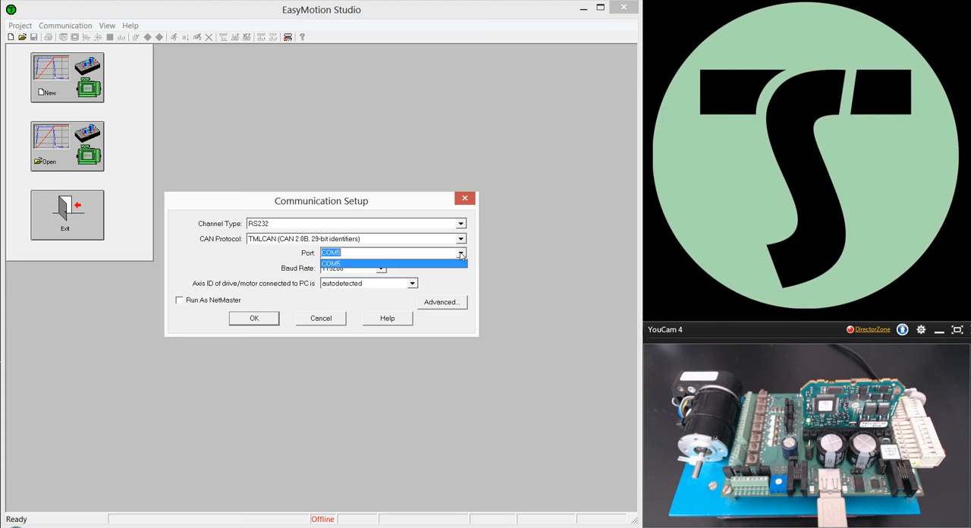
pyautogui.moveTo(430, 266)
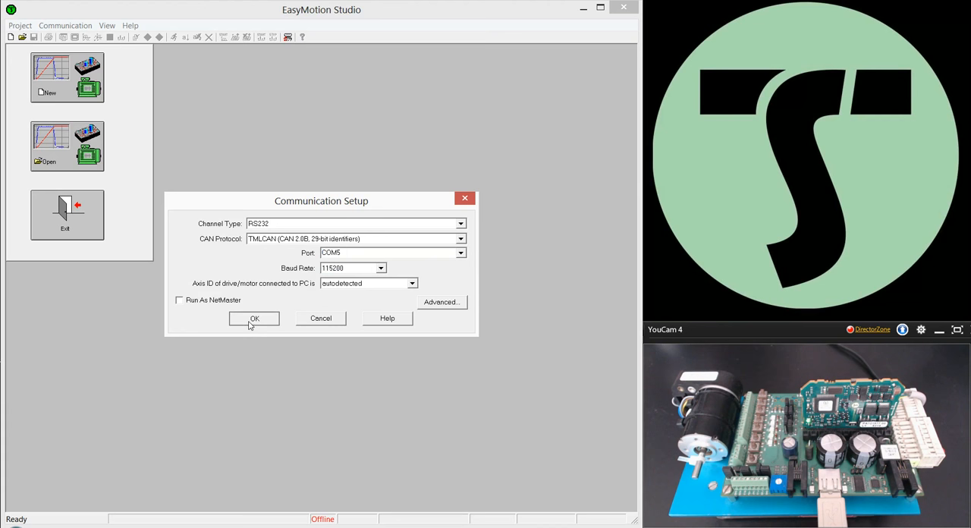
# Step: Accept the communication settings to bring the drive Online
pyautogui.click(254, 317)
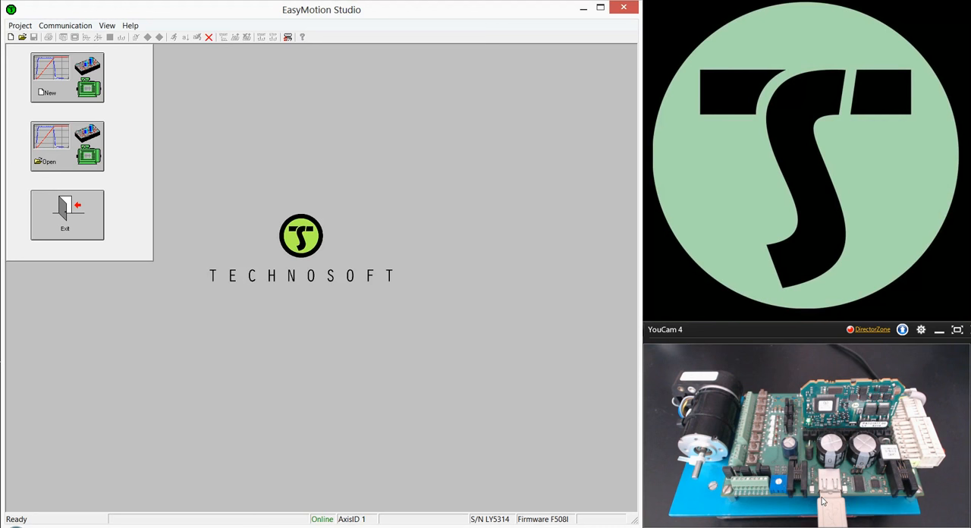
pyautogui.moveTo(298, 467)
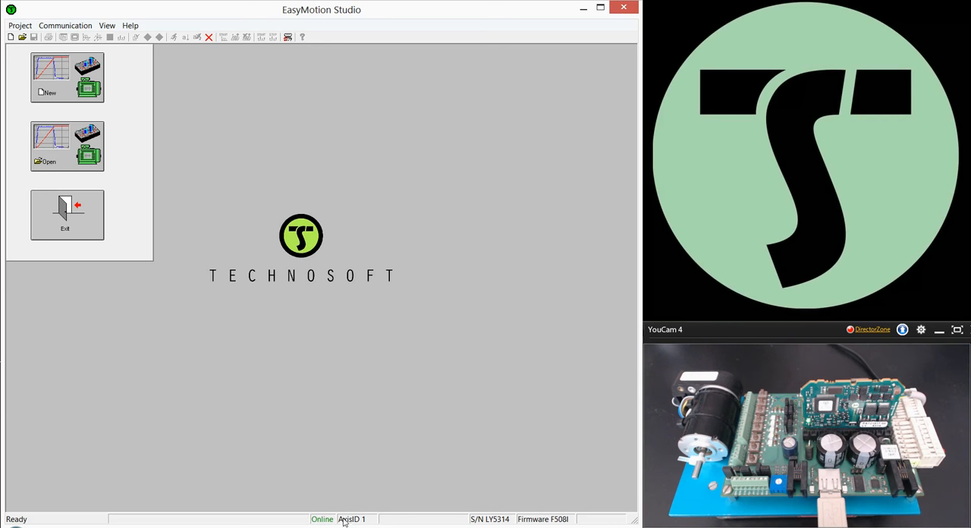
pyautogui.moveTo(360, 524)
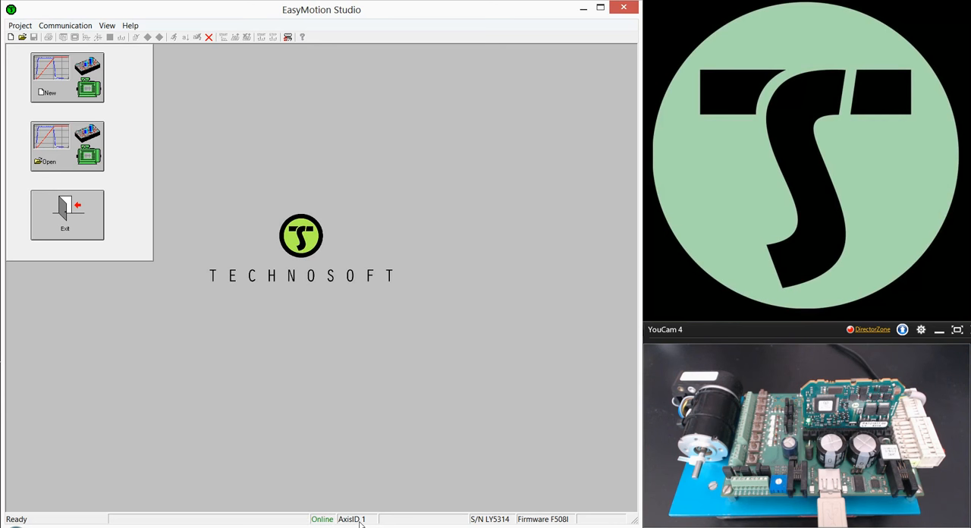
pyautogui.moveTo(475, 521)
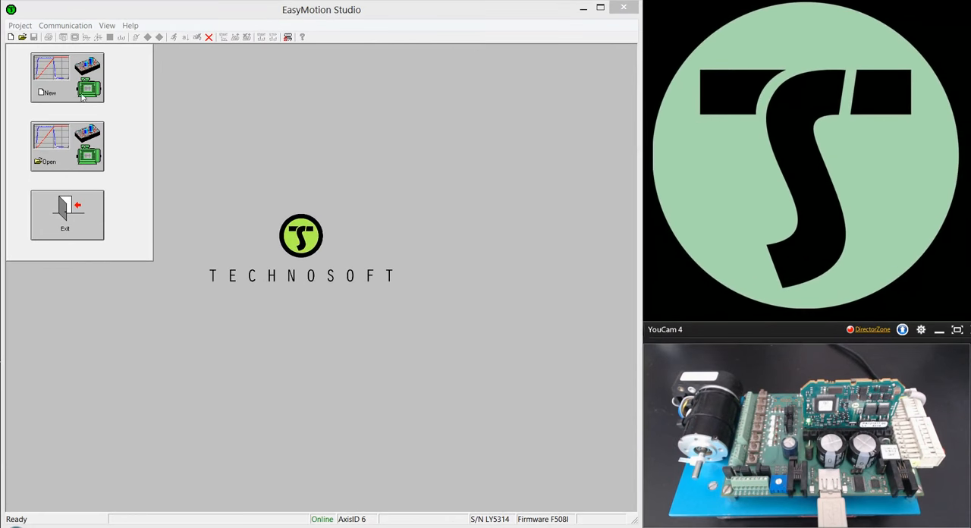
# Step: Start a New Project from the start panel for axis number 6
pyautogui.click(67, 76)
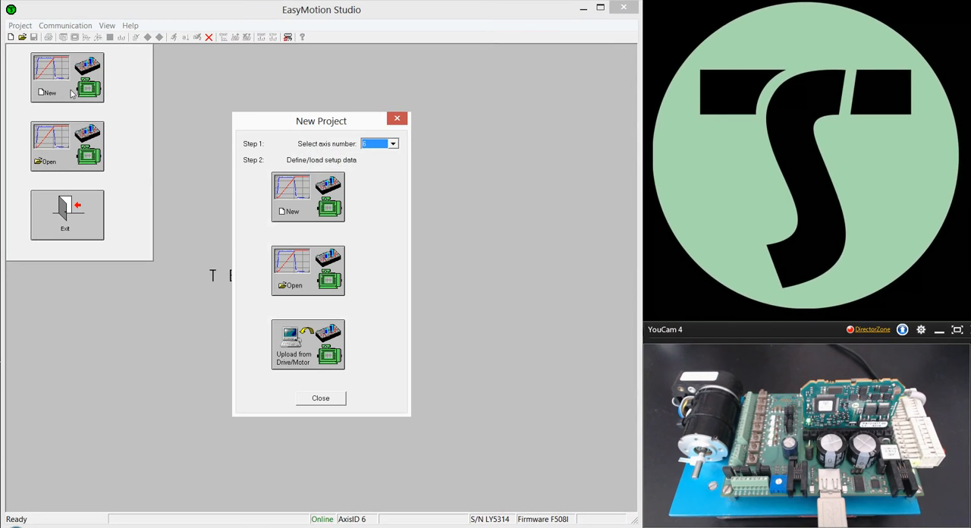
pyautogui.moveTo(312, 203)
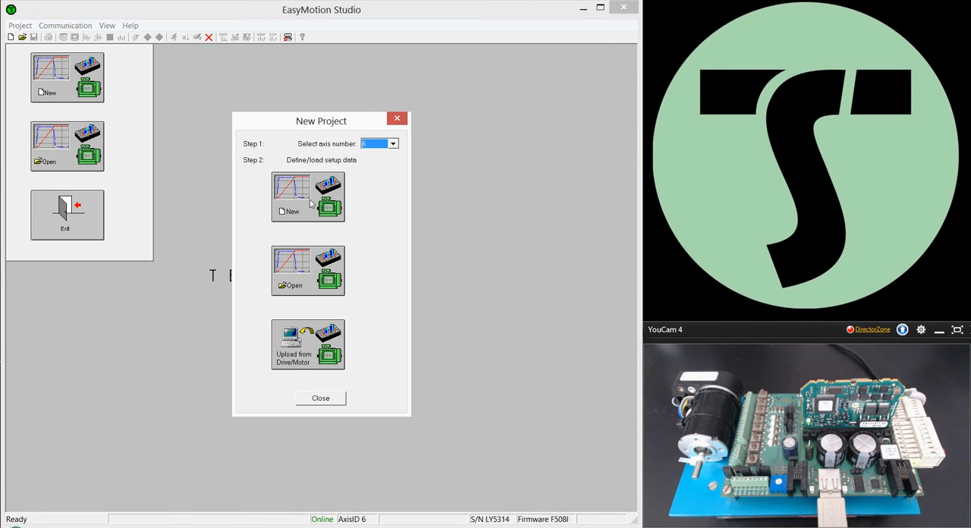
pyautogui.moveTo(252, 157)
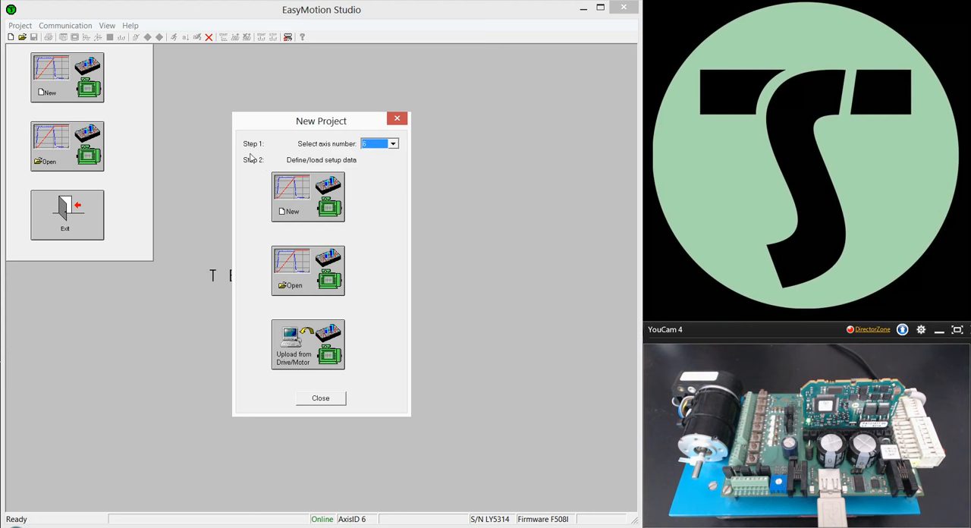
pyautogui.moveTo(393, 142)
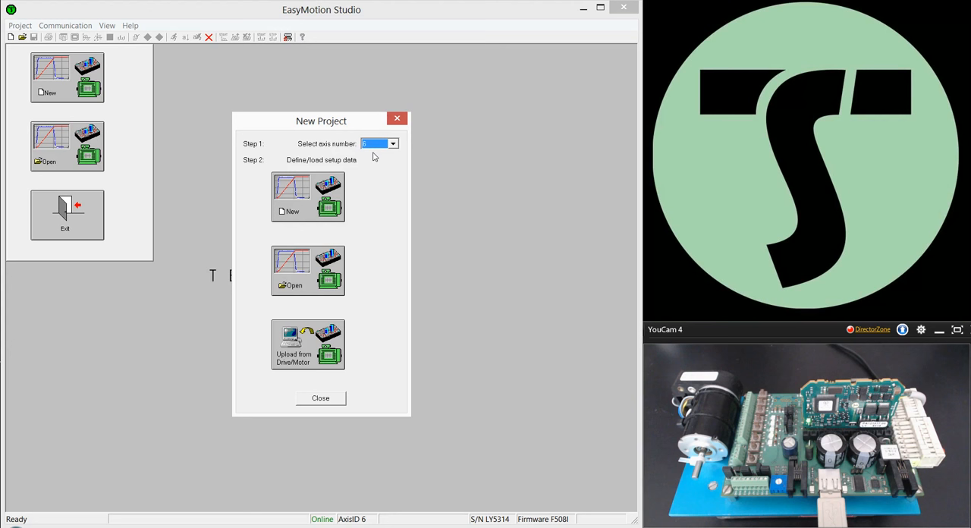
pyautogui.moveTo(327, 515)
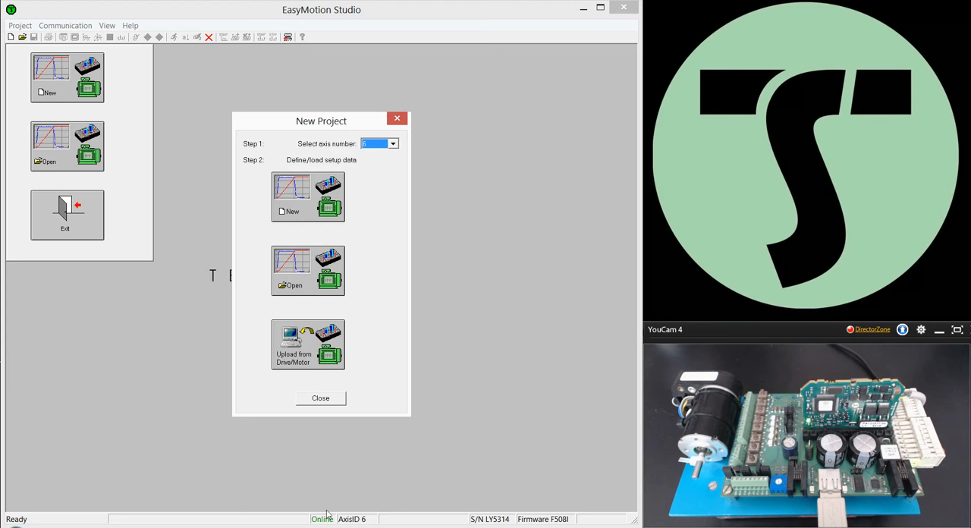
pyautogui.moveTo(313, 222)
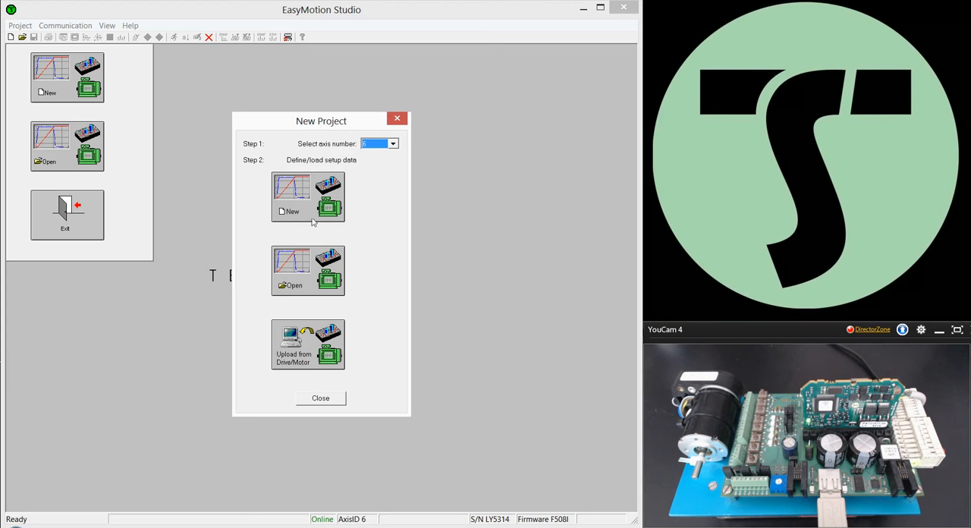
pyautogui.moveTo(302, 210)
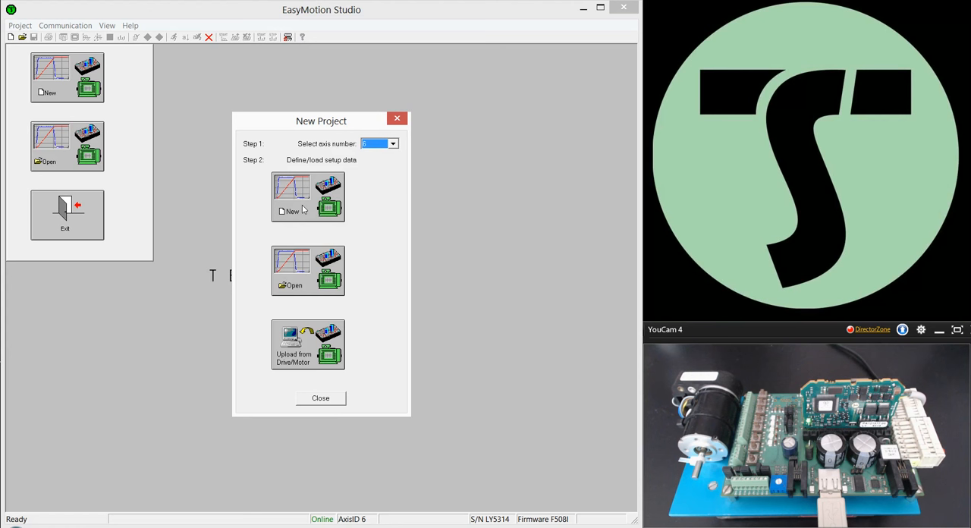
# Step: List the product families, such as iPOS Drives, in the New Project dialog
pyautogui.click(292, 196)
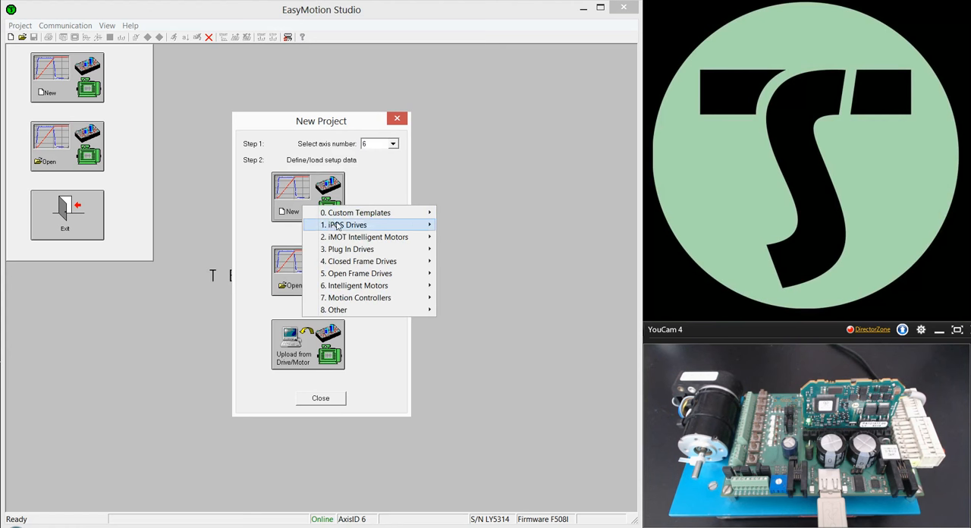
pyautogui.moveTo(364, 310)
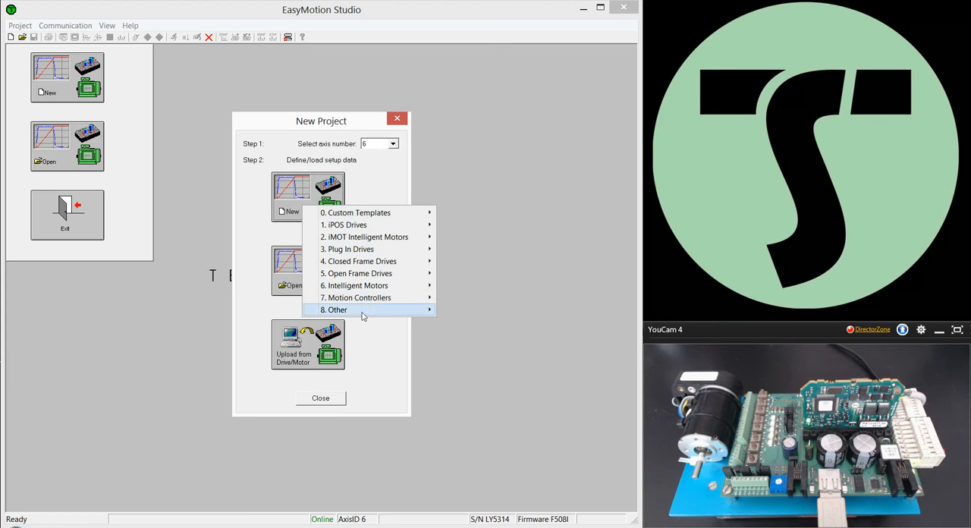
pyautogui.moveTo(472, 388)
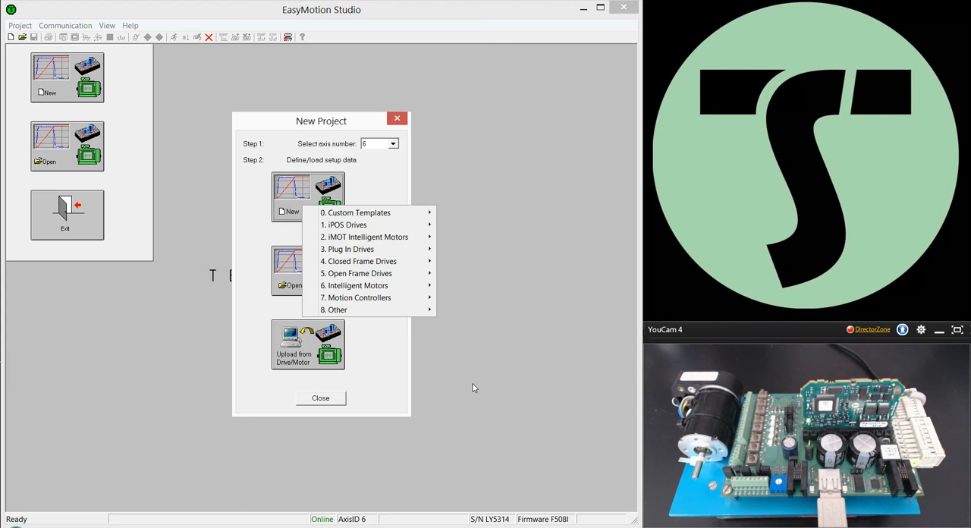
pyautogui.moveTo(470, 394)
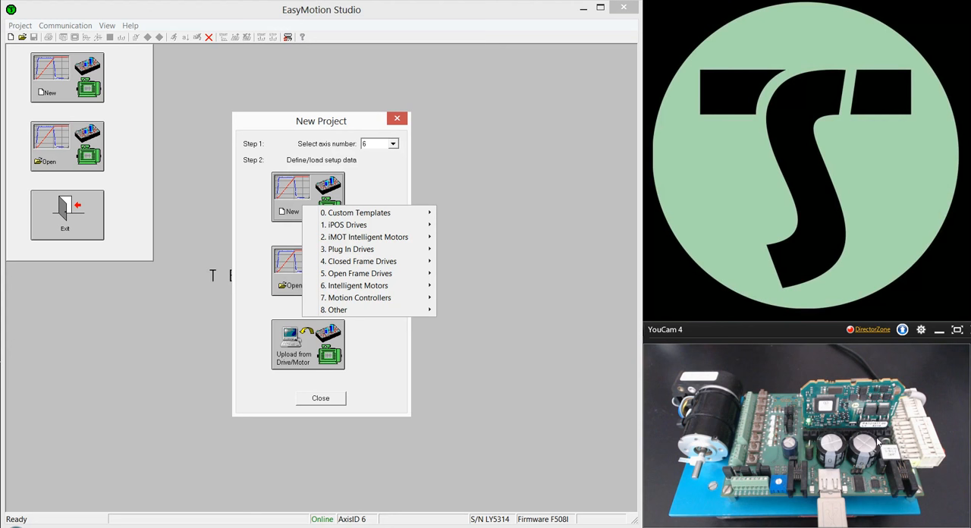
pyautogui.moveTo(805, 417)
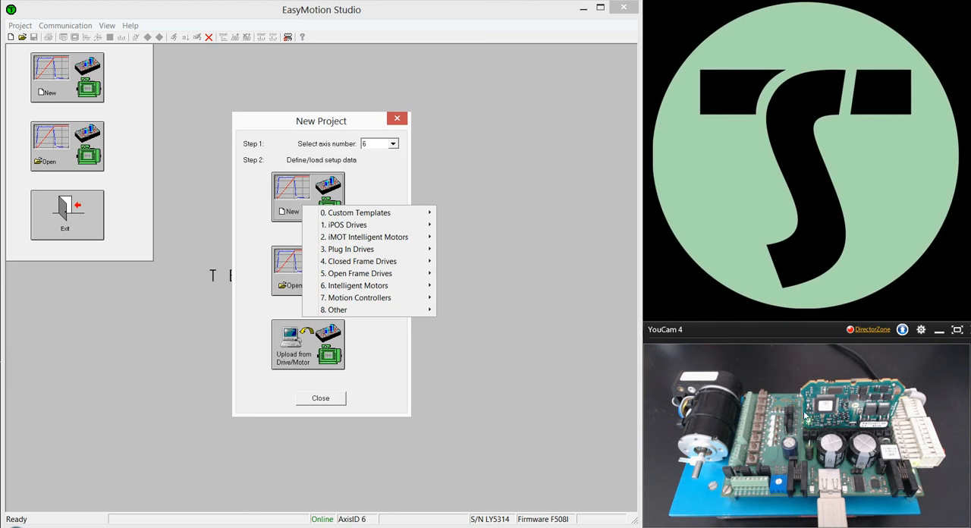
pyautogui.moveTo(842, 386)
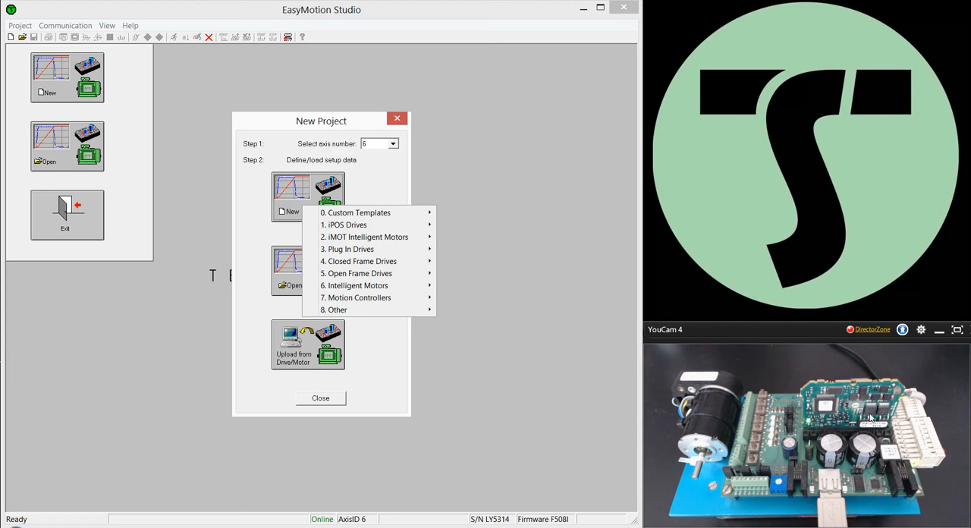
pyautogui.moveTo(686, 447)
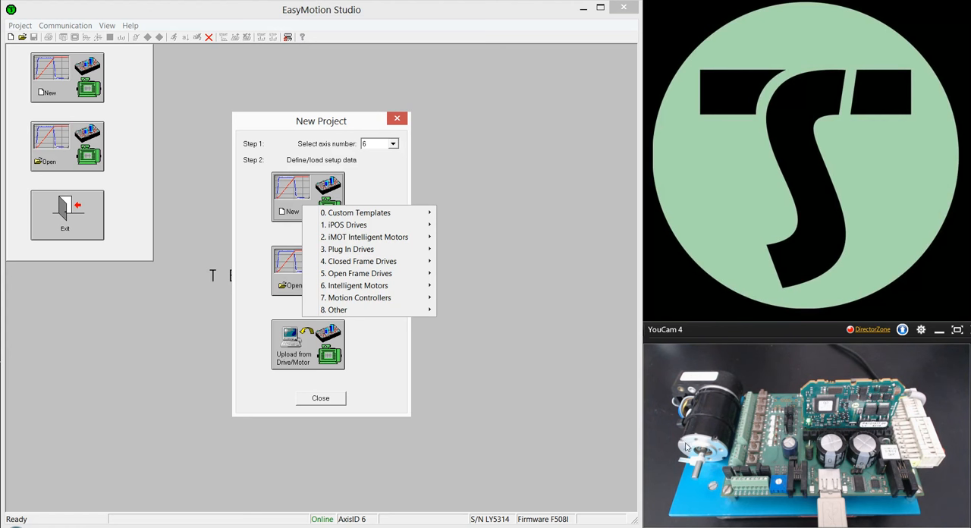
pyautogui.moveTo(726, 392)
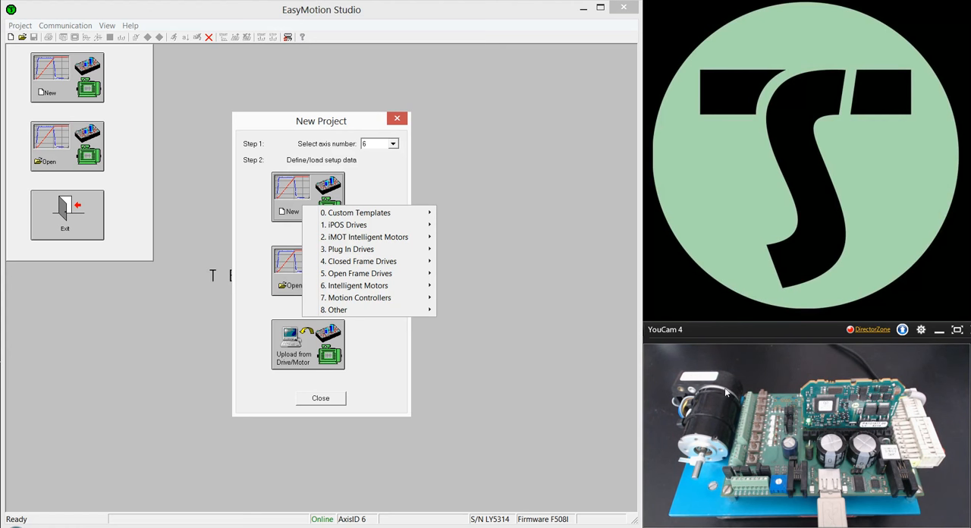
pyautogui.moveTo(724, 383)
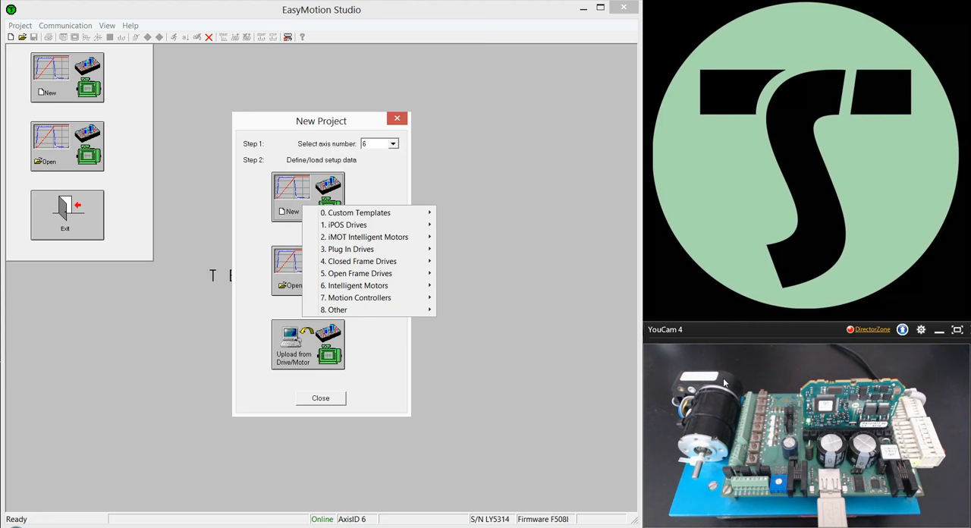
pyautogui.moveTo(371, 261)
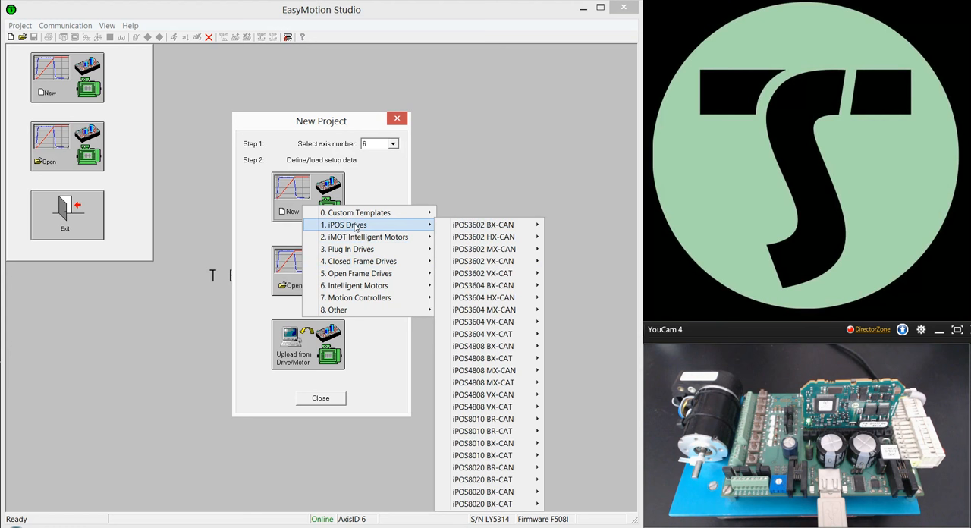
pyautogui.moveTo(483, 394)
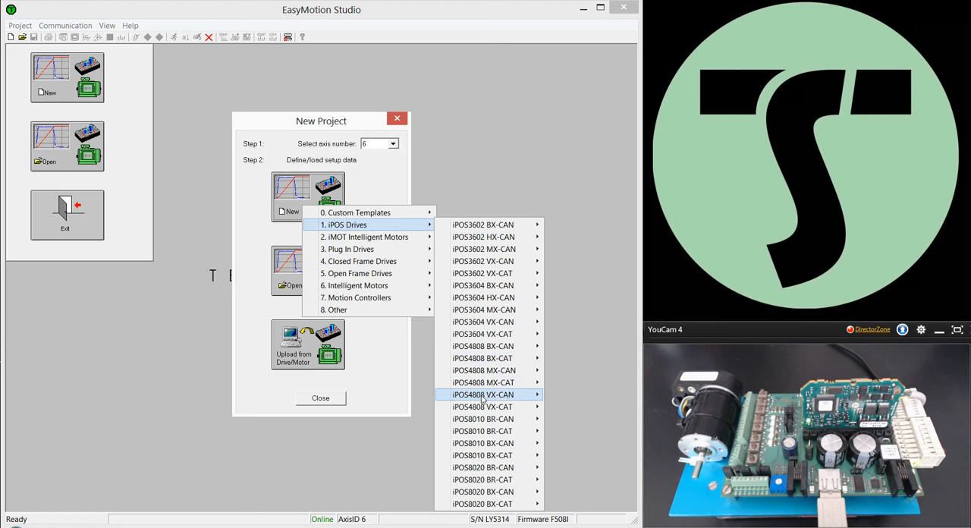
pyautogui.moveTo(483, 393)
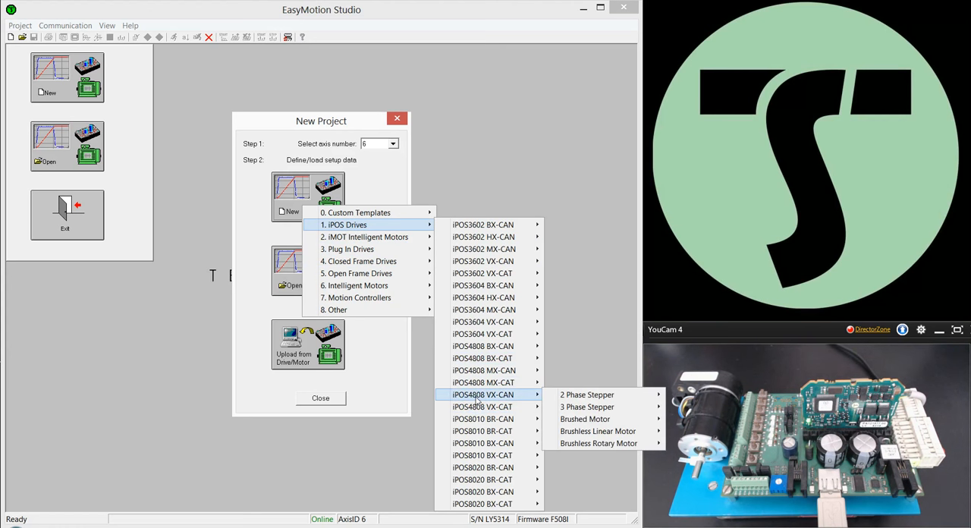
pyautogui.moveTo(598, 443)
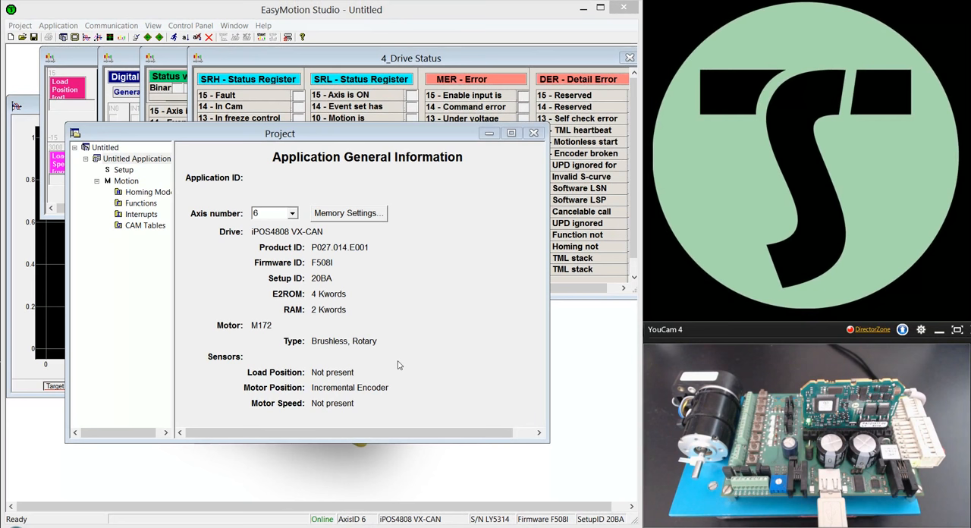
pyautogui.moveTo(400, 354)
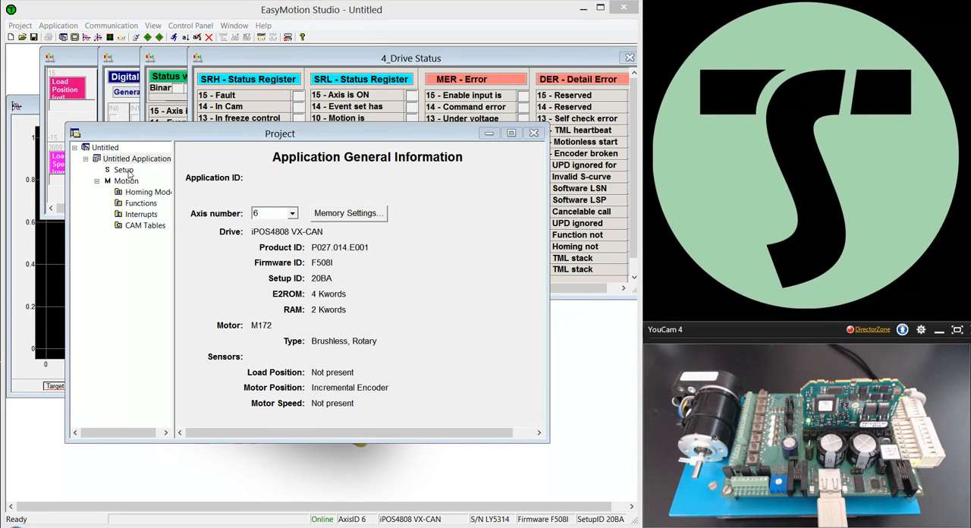
# Step: Show the Setup page of the iPOS4808 VX-CAN brushless rotary project
pyautogui.click(123, 169)
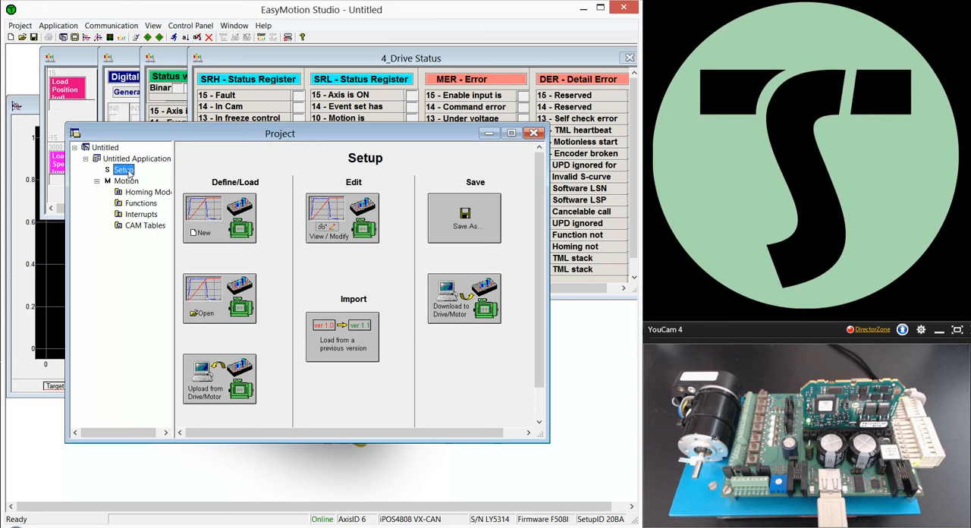
pyautogui.moveTo(362, 232)
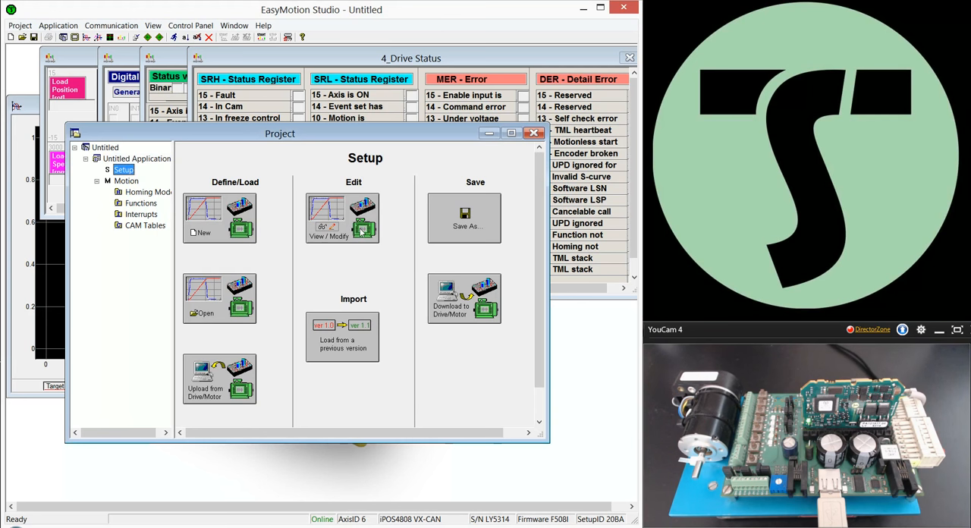
# Step: Open the Brushless Motor Setup for motor M172 and select its phase resistance value
pyautogui.click(341, 217)
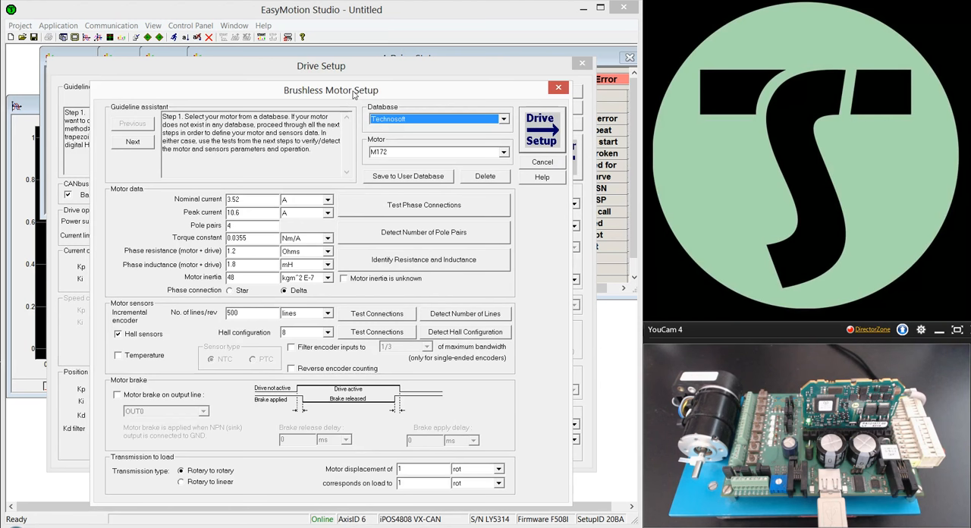
pyautogui.moveTo(330, 90); pyautogui.dragTo(331, 75)
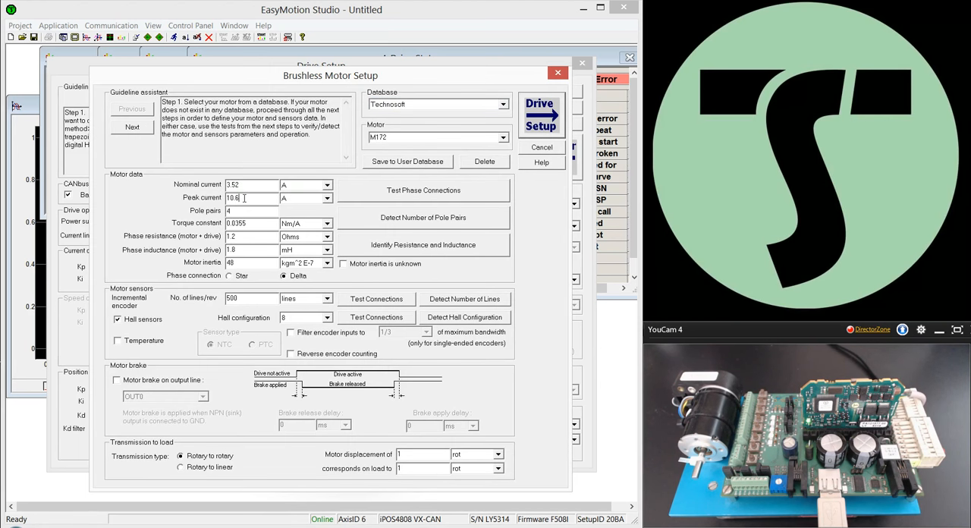
pyautogui.tripleClick(251, 223)
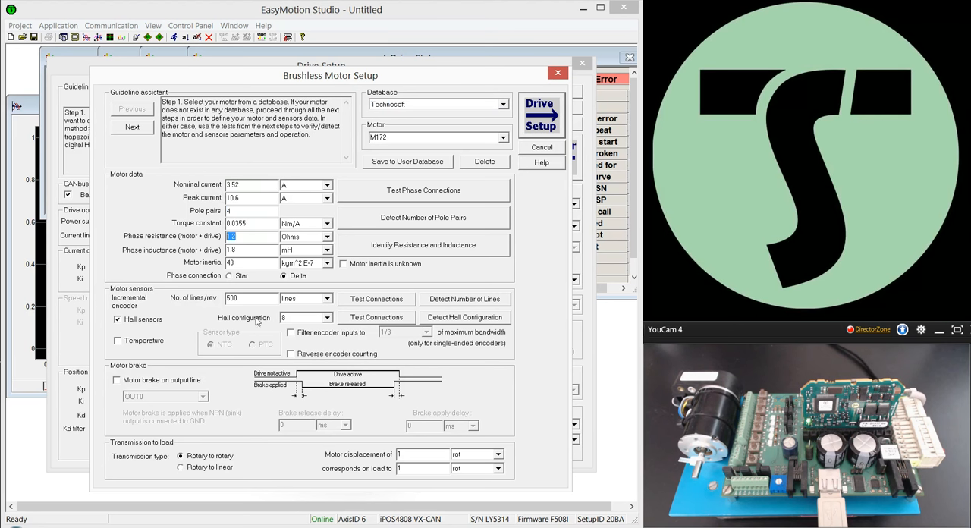
pyautogui.moveTo(164, 347)
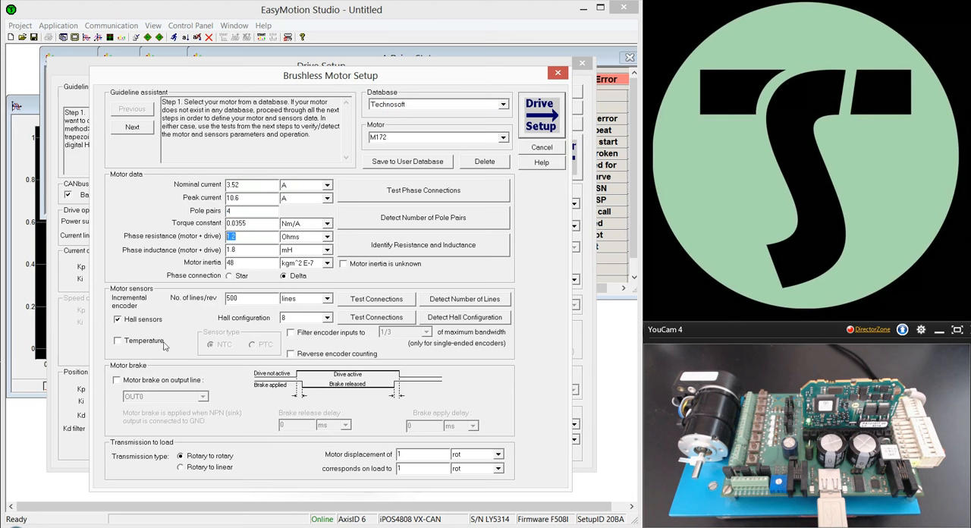
pyautogui.moveTo(371, 366)
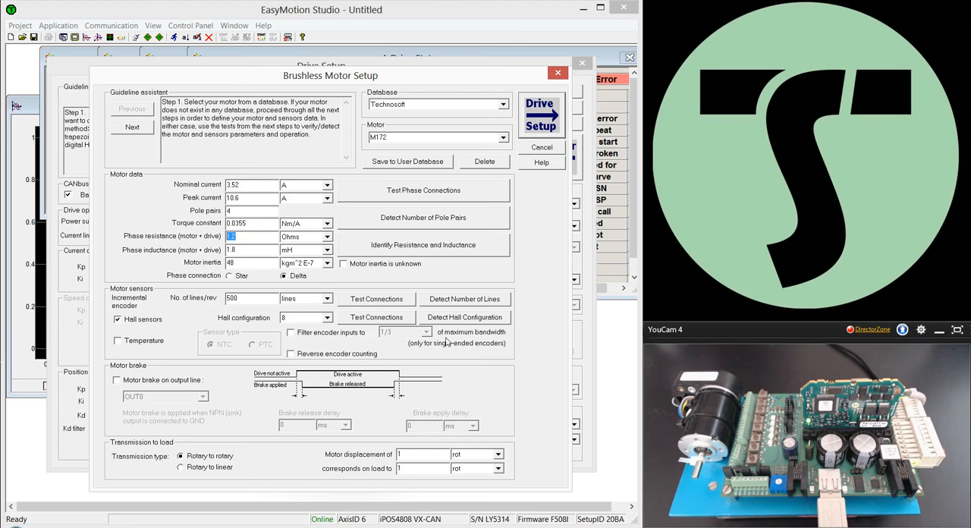
pyautogui.moveTo(415, 343)
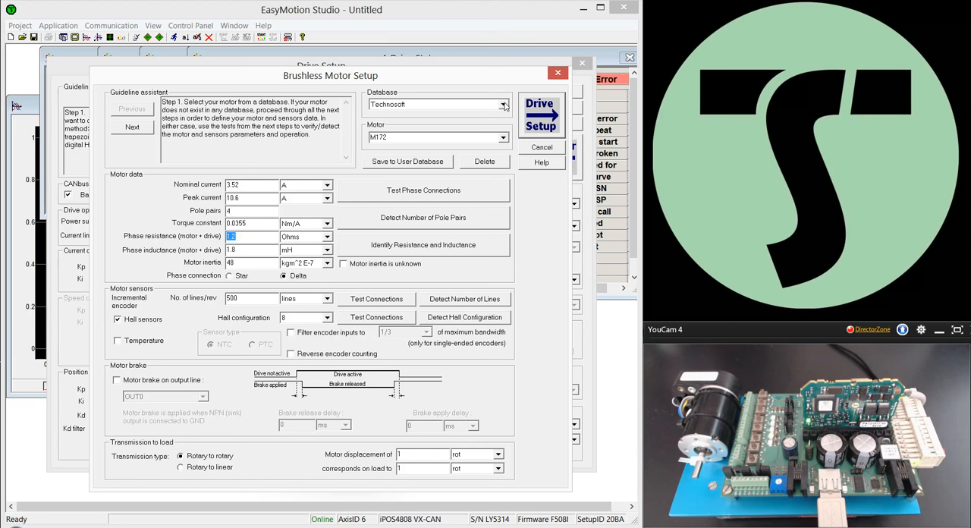
# Step: Load ESM_tutorial_motor from the User database and open the phase connection test
pyautogui.click(502, 104)
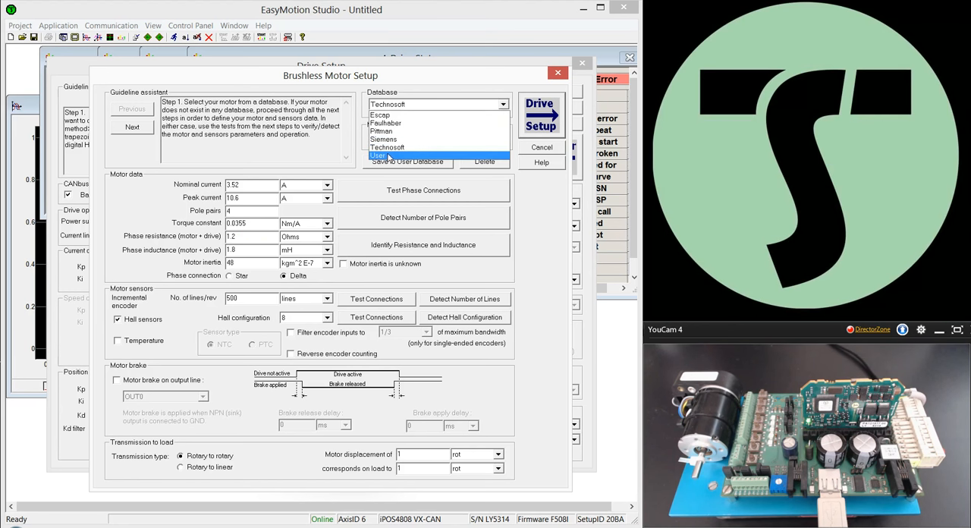
pyautogui.click(377, 156)
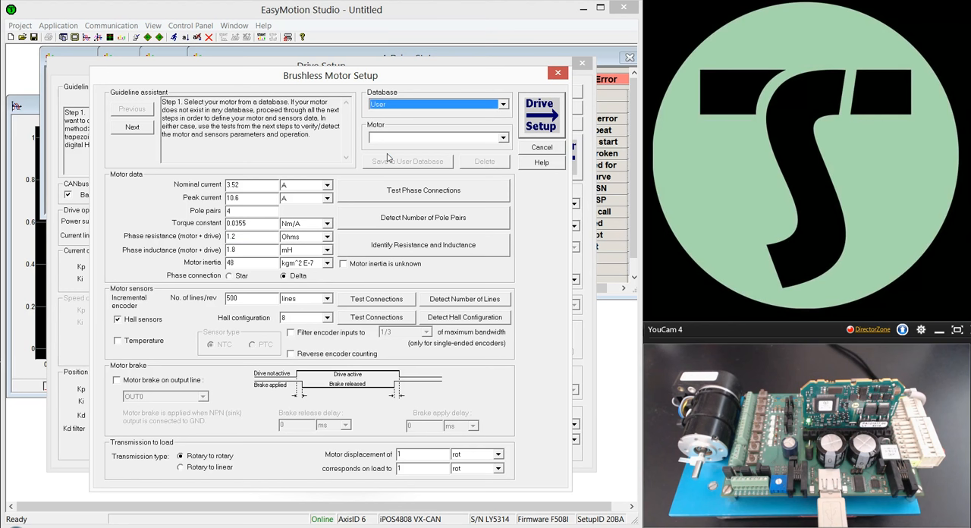
pyautogui.click(502, 138)
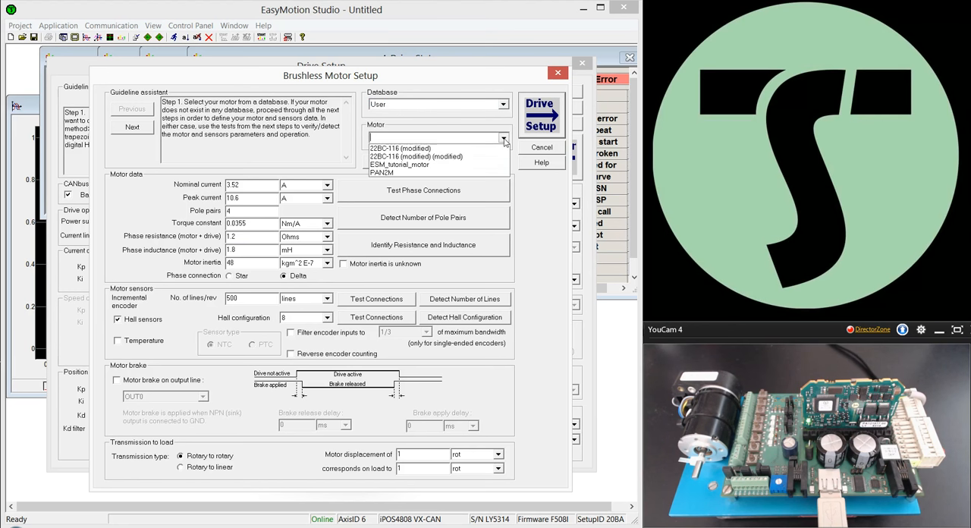
pyautogui.click(398, 160)
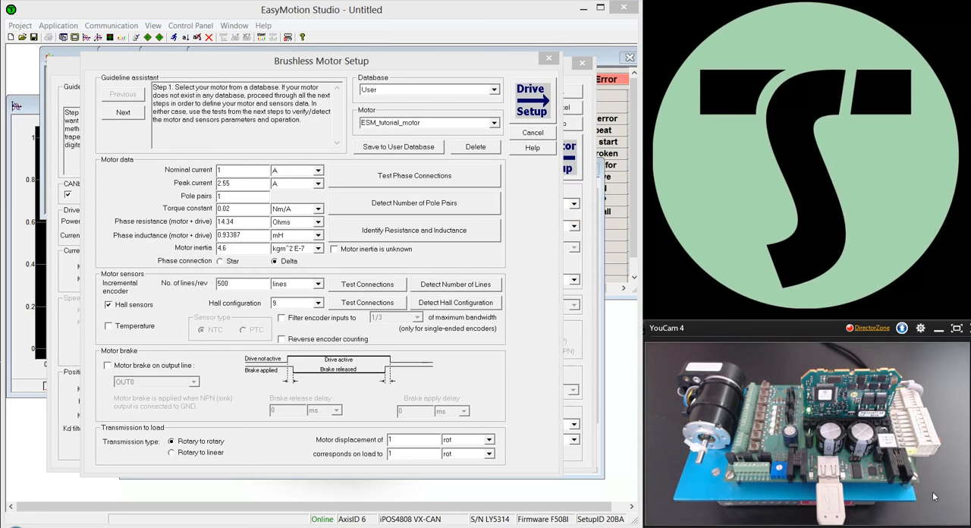
pyautogui.moveTo(869, 471)
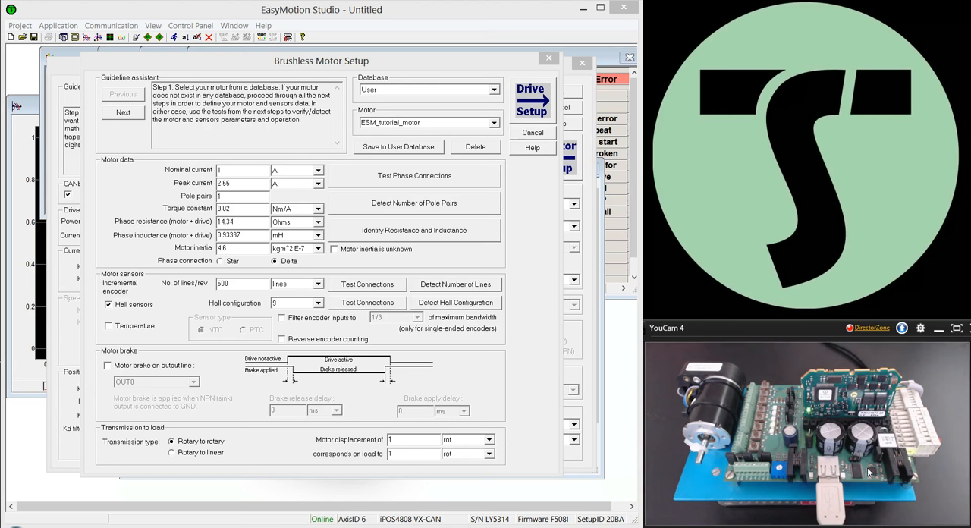
pyautogui.click(414, 175)
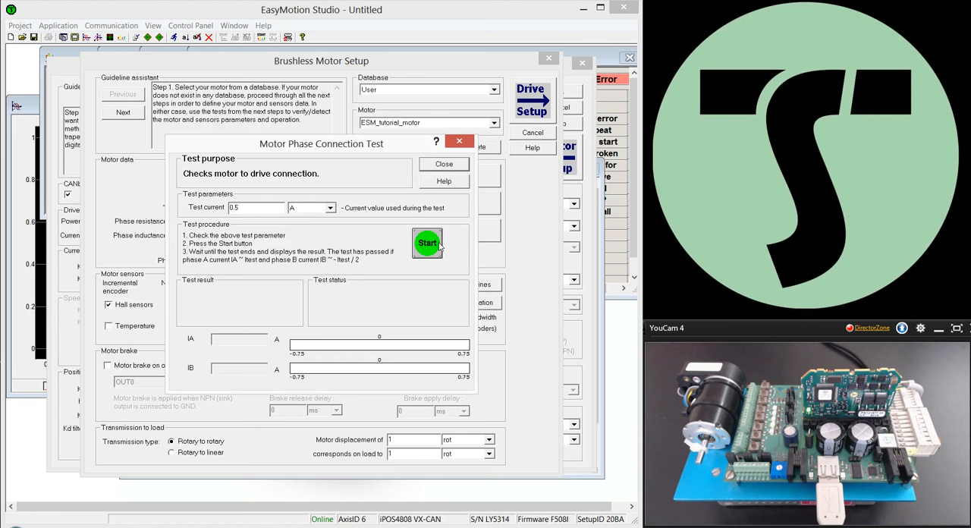
pyautogui.moveTo(302, 145)
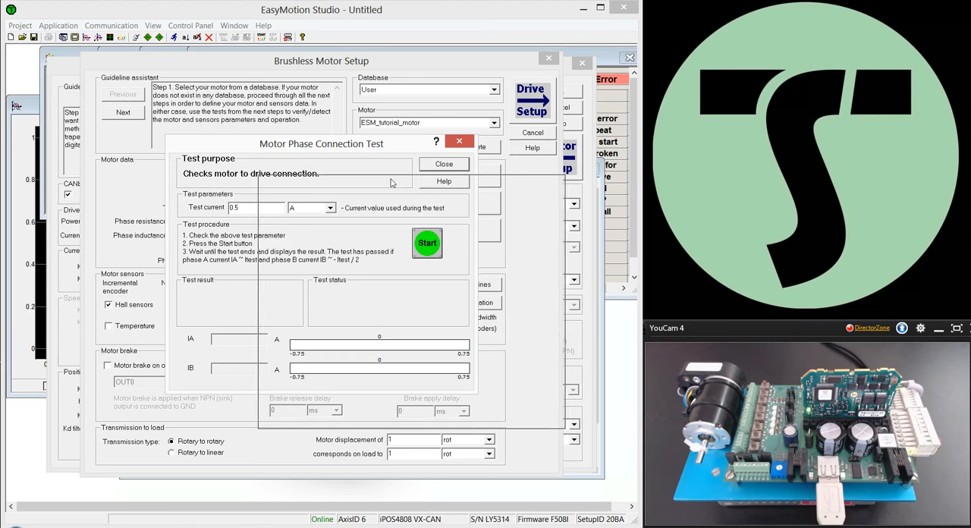
# Step: Run the phase connection test to success (0.48 A, -0.26 A) and close it
pyautogui.moveTo(321, 144); pyautogui.dragTo(412, 181)
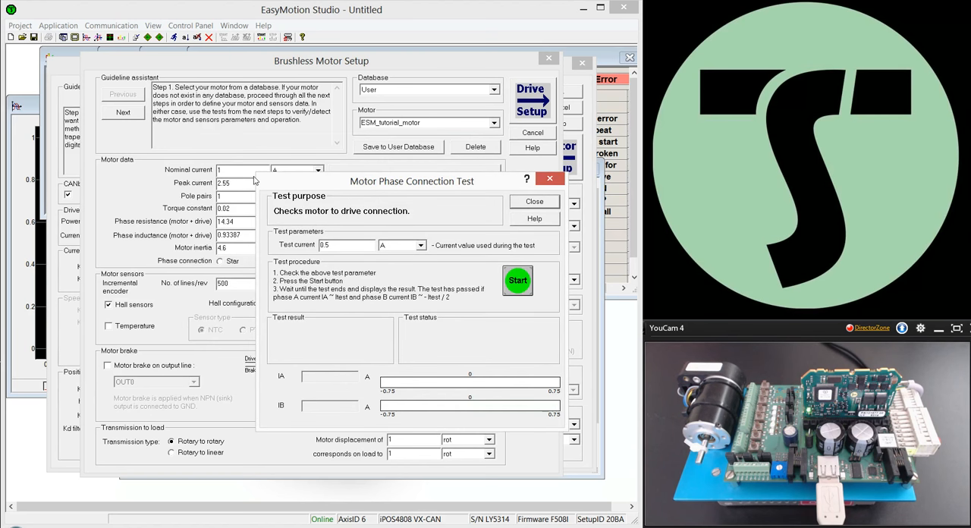
pyautogui.moveTo(412, 181); pyautogui.dragTo(386, 166)
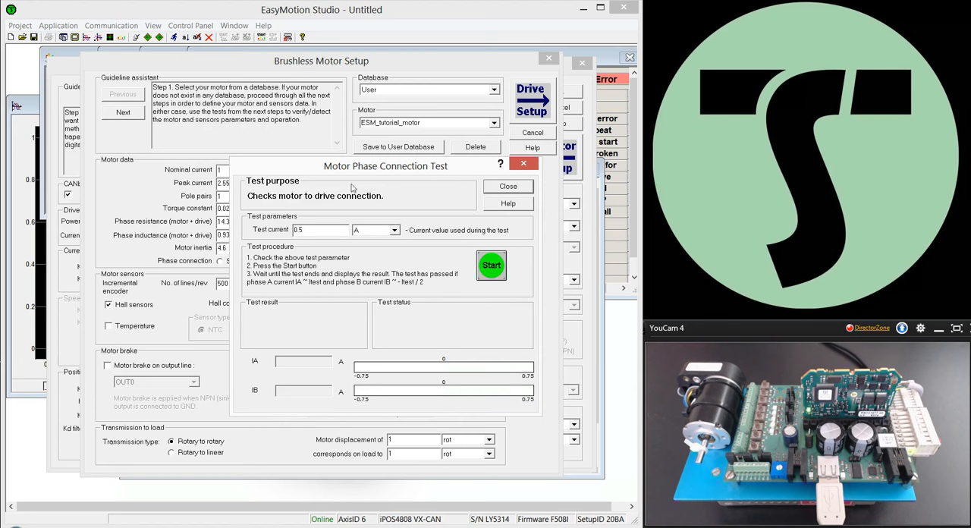
pyautogui.click(492, 266)
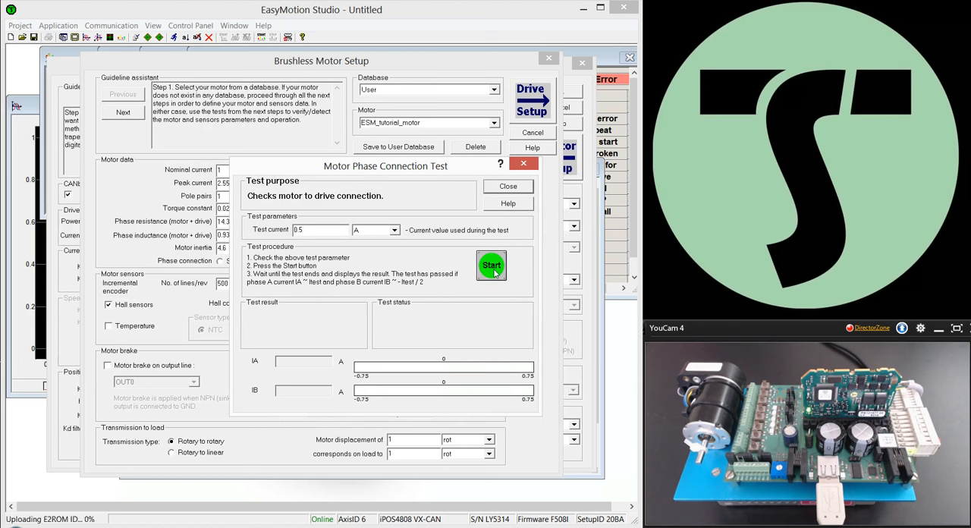
pyautogui.click(491, 264)
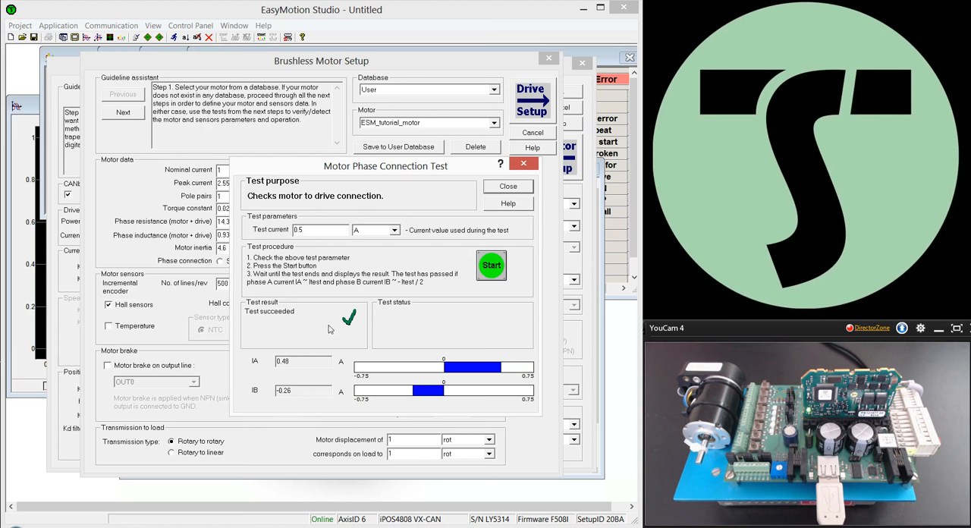
pyautogui.moveTo(317, 333)
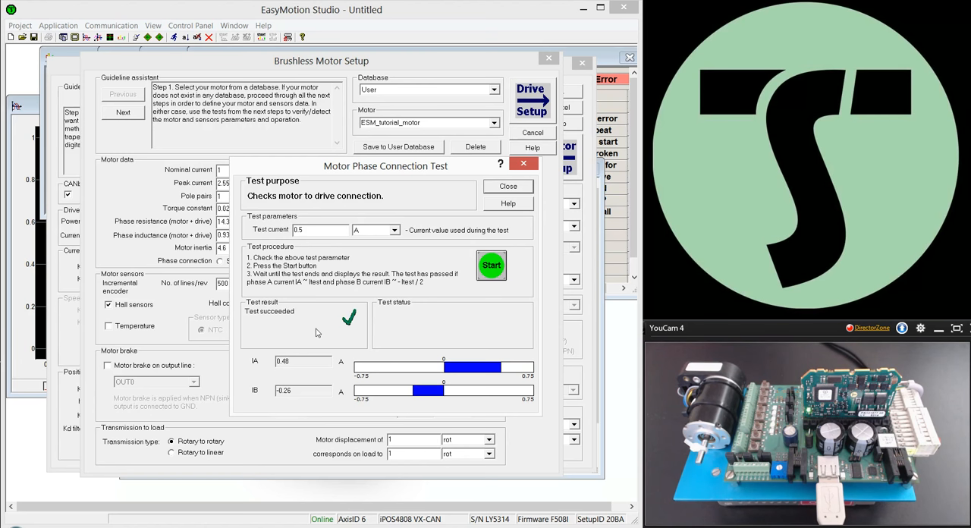
pyautogui.moveTo(446, 182)
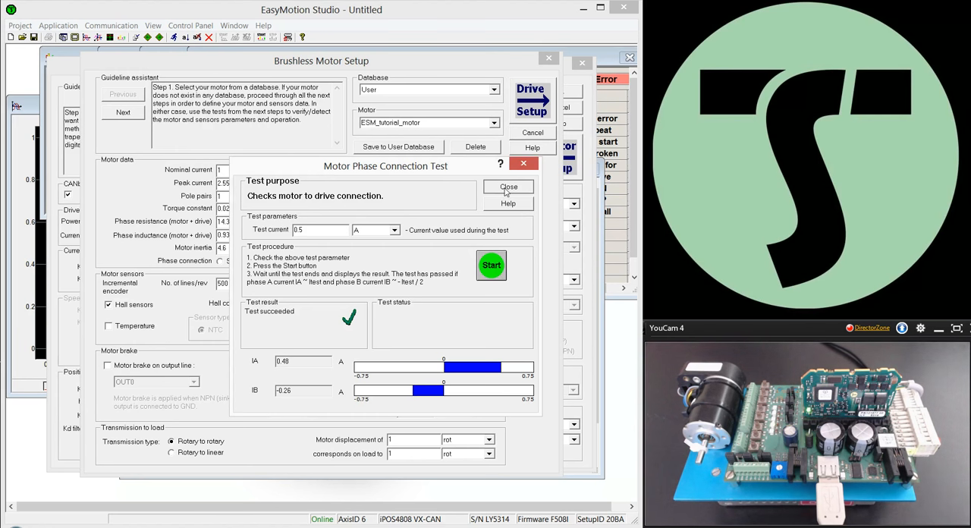
pyautogui.click(508, 186)
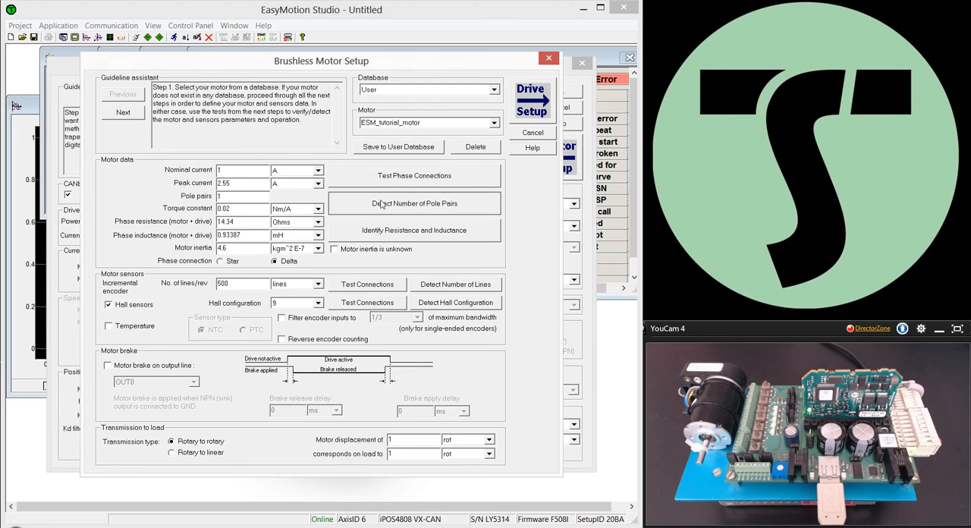
# Step: Run the pole pairs detection test, stepping the shaft, until it detects 1 pole pair
pyautogui.click(414, 203)
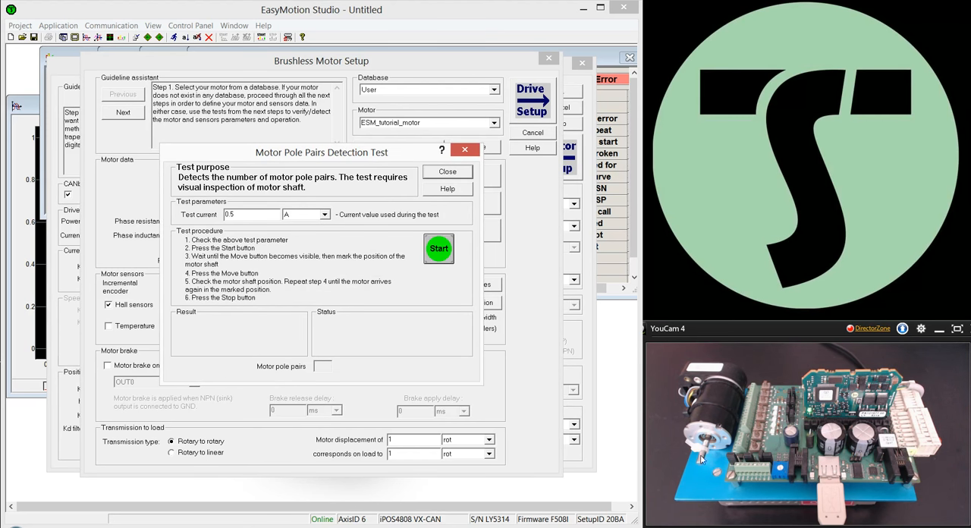
pyautogui.moveTo(666, 417)
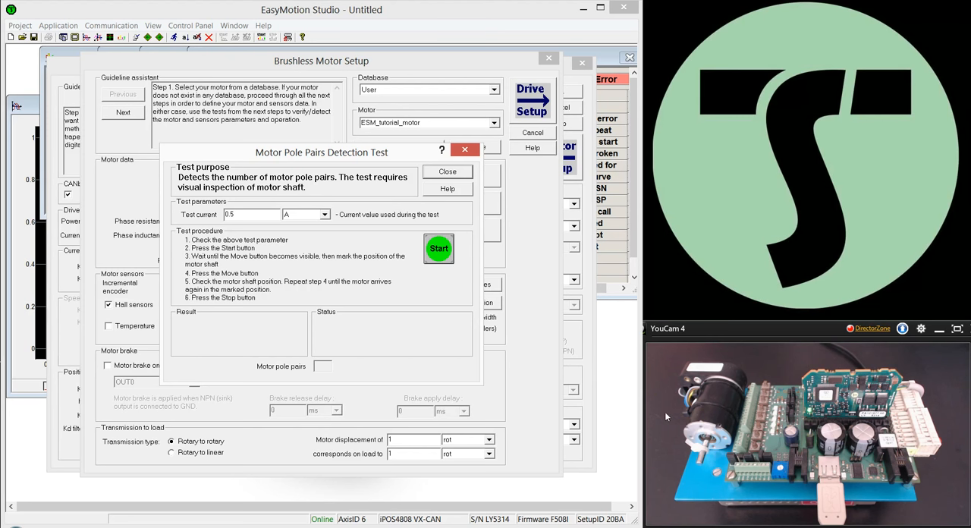
pyautogui.moveTo(457, 284)
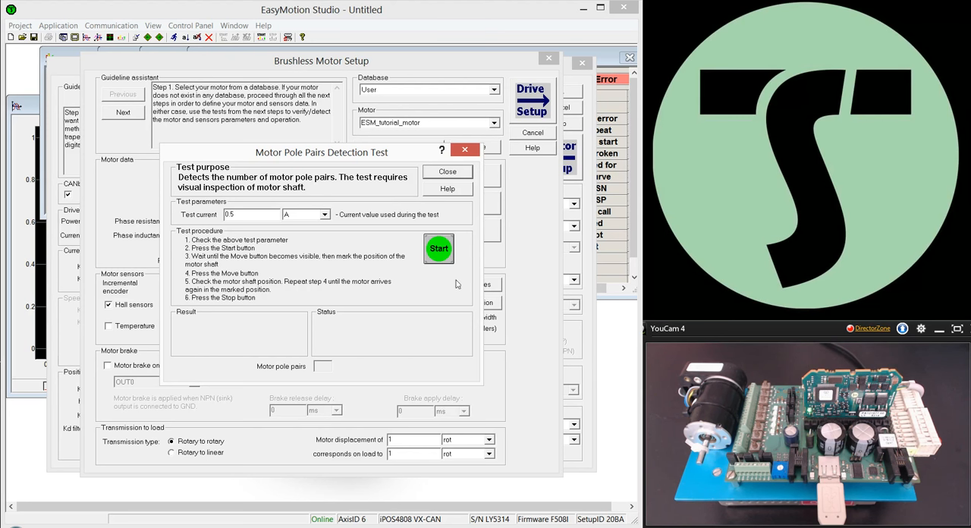
pyautogui.click(438, 249)
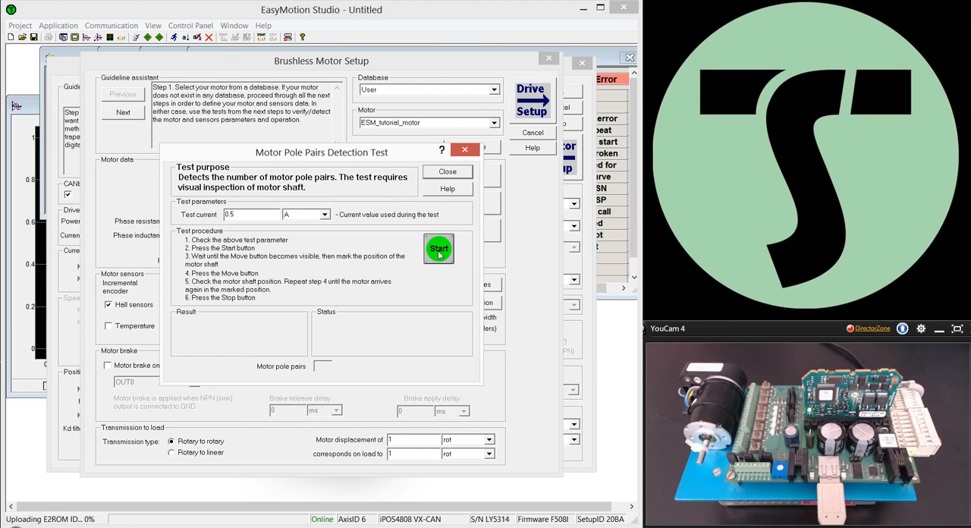
pyautogui.click(438, 249)
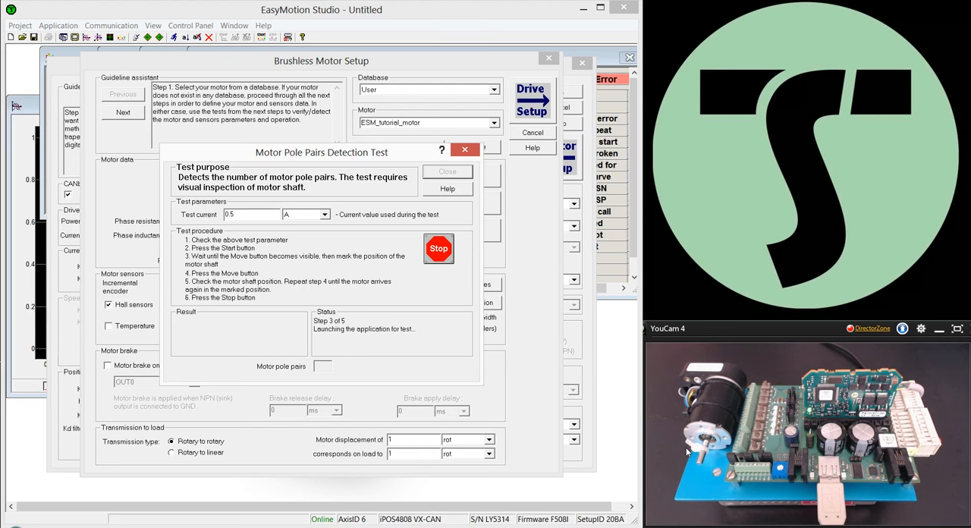
pyautogui.click(446, 295)
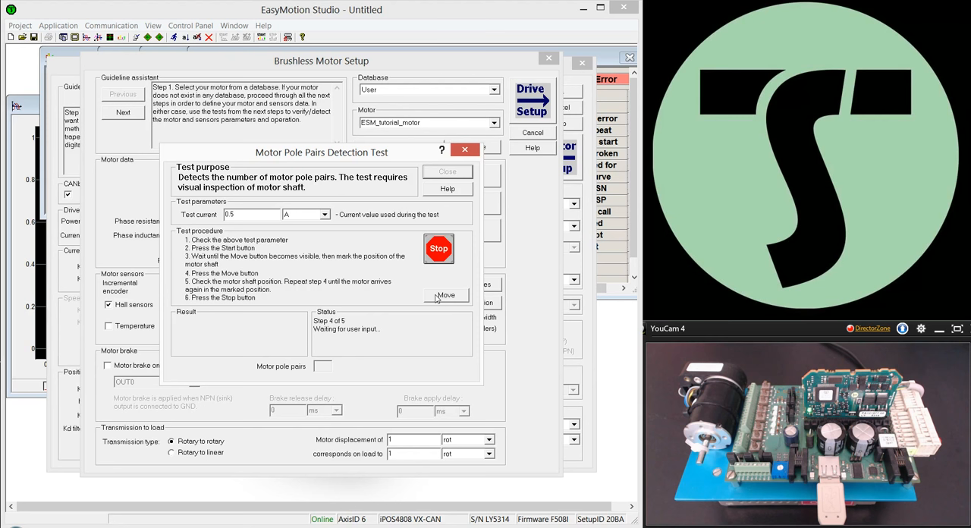
pyautogui.moveTo(694, 449)
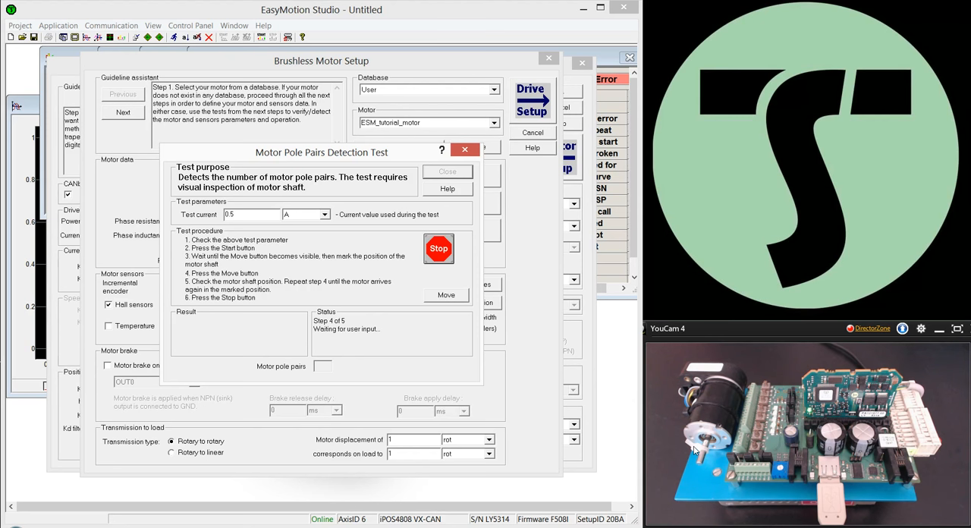
pyautogui.moveTo(680, 441)
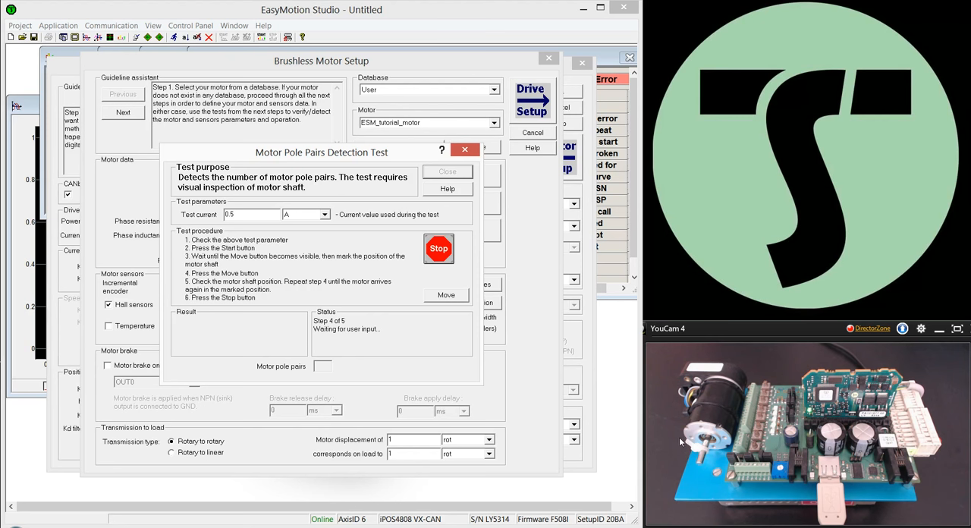
pyautogui.click(445, 295)
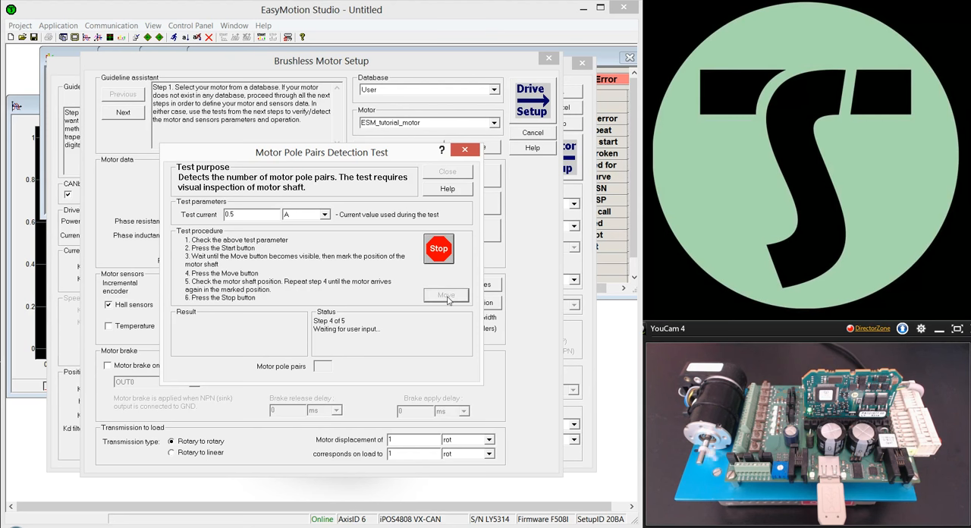
pyautogui.click(446, 295)
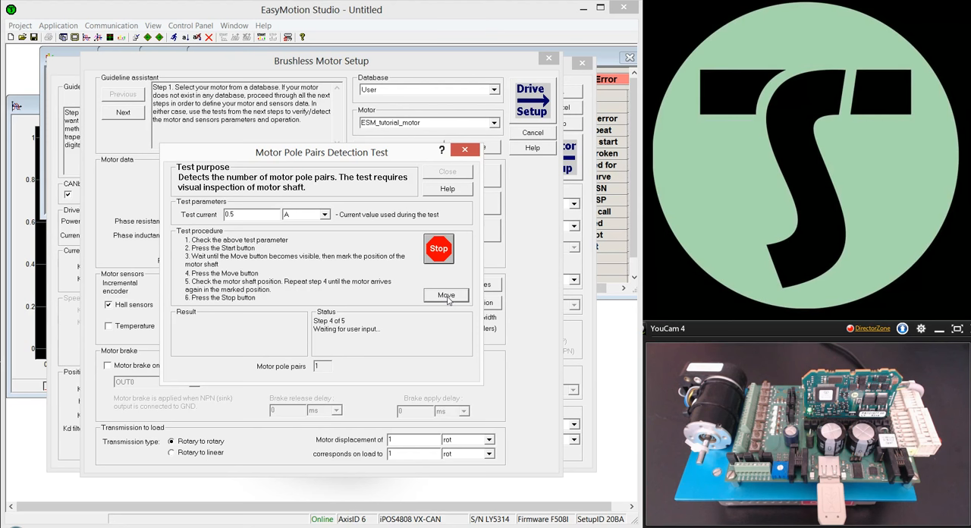
pyautogui.moveTo(438, 260)
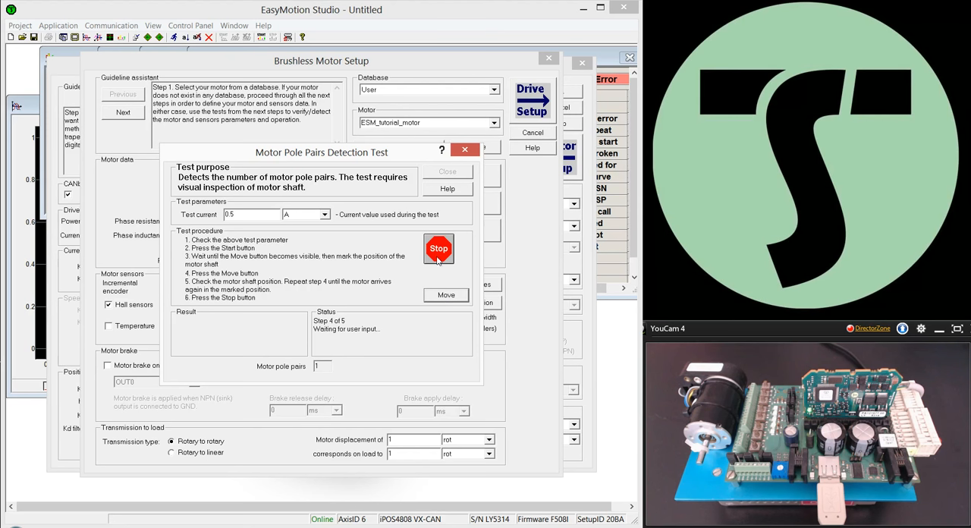
pyautogui.click(439, 248)
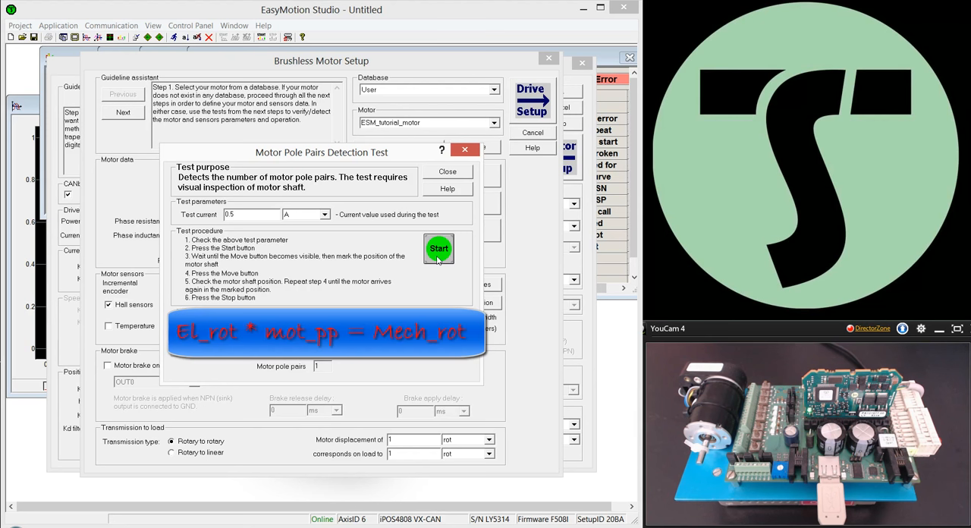
pyautogui.click(439, 249)
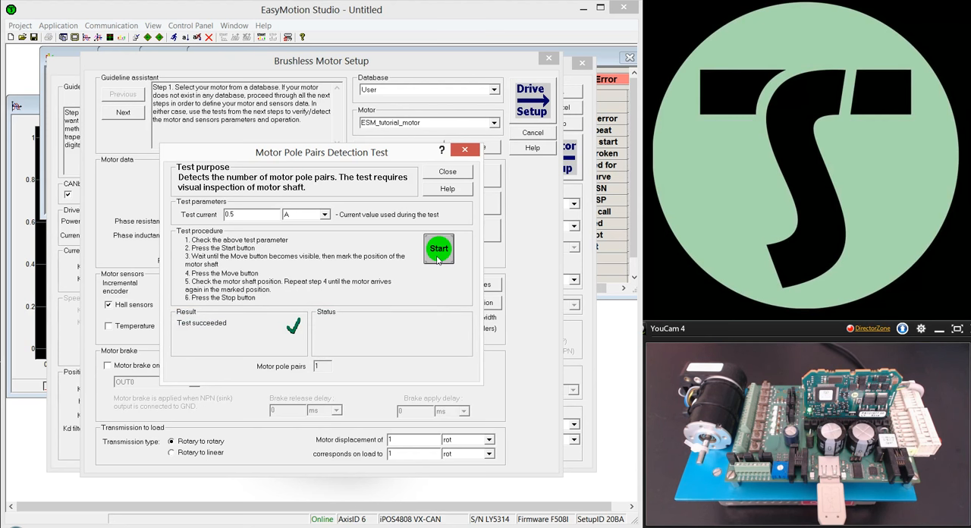
pyautogui.moveTo(339, 394)
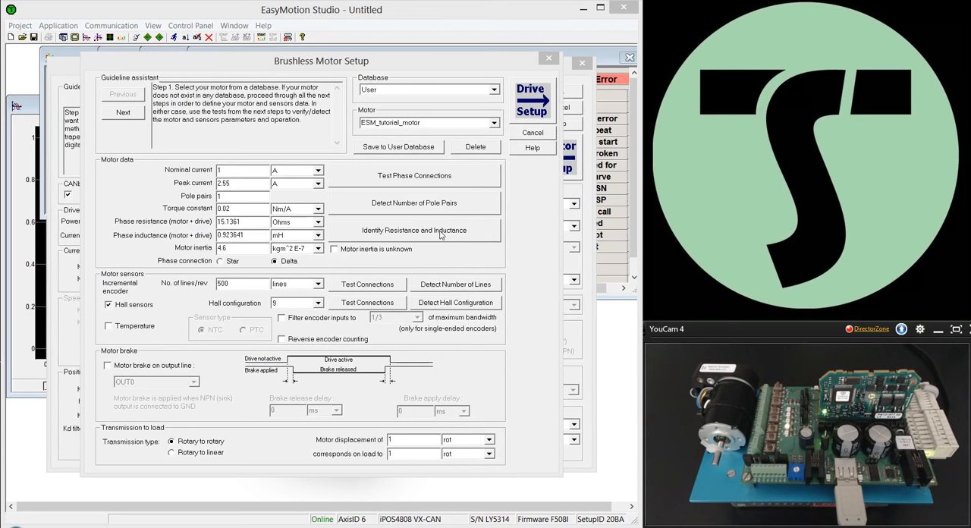
# Step: Identify and save the resistance 15.6368 Ohms and inductance 0.928731 mH
pyautogui.click(413, 230)
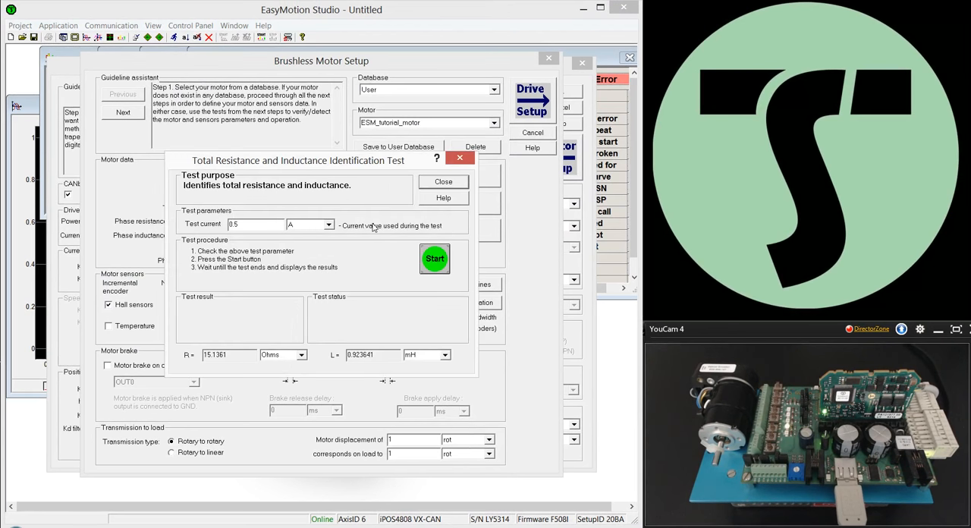
pyautogui.moveTo(308, 186)
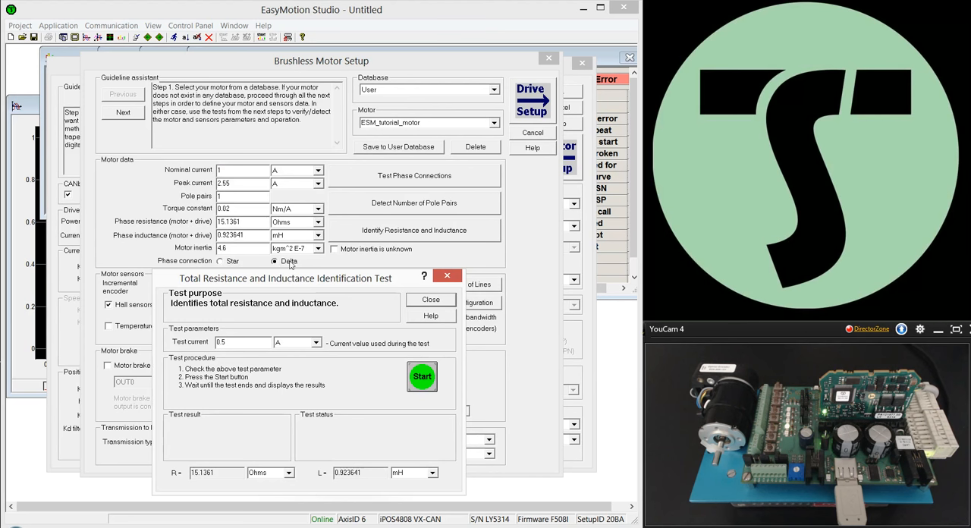
pyautogui.moveTo(275, 264)
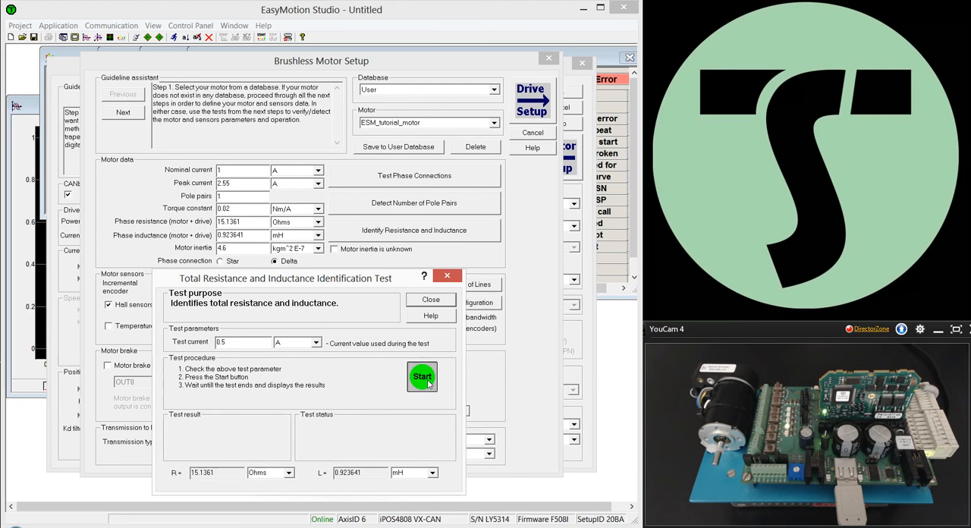
pyautogui.click(421, 377)
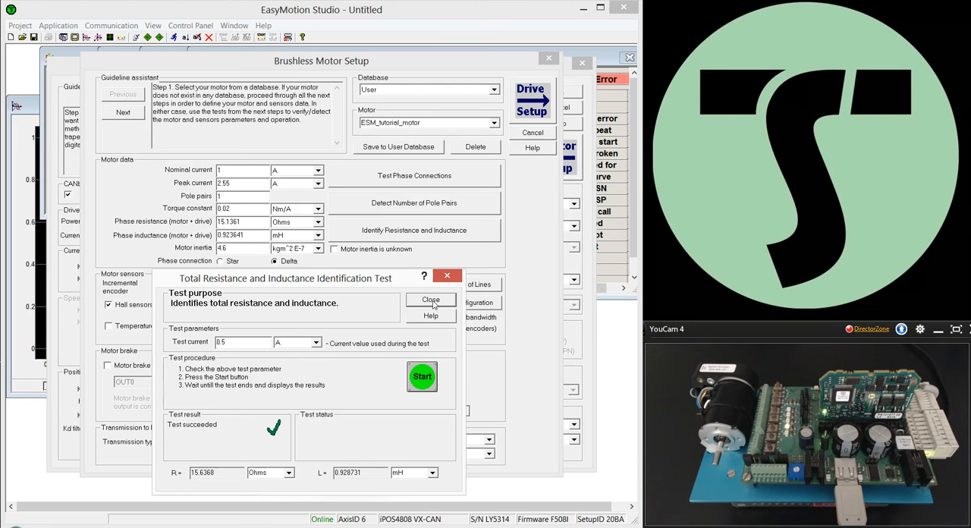
pyautogui.click(430, 299)
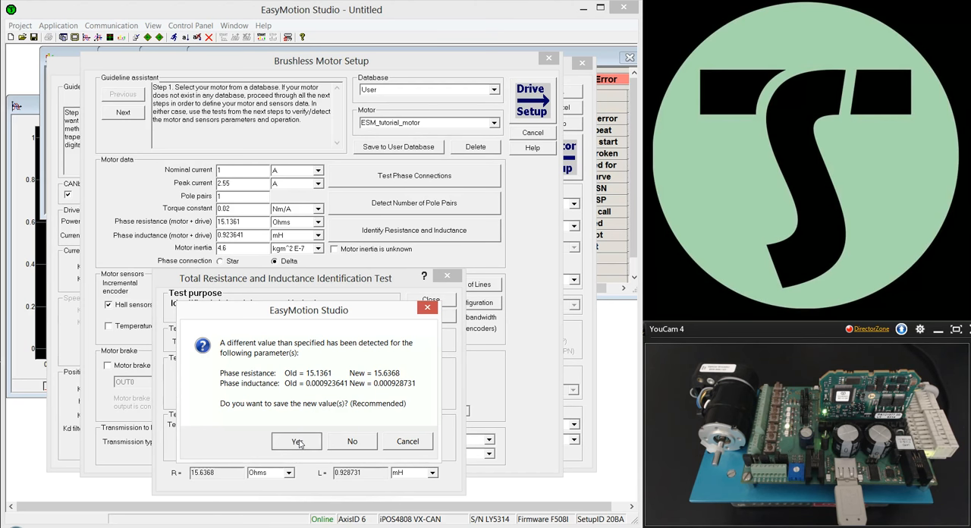
pyautogui.click(296, 441)
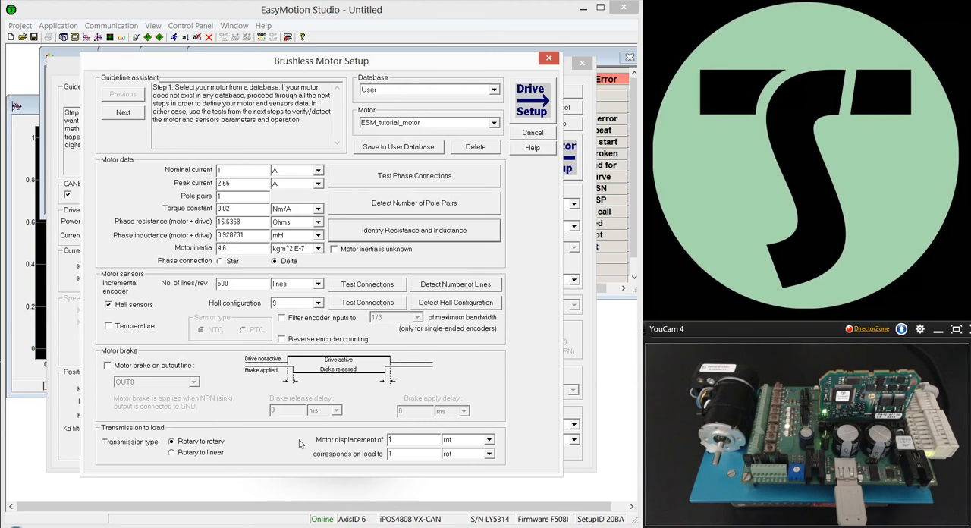
pyautogui.moveTo(531, 292)
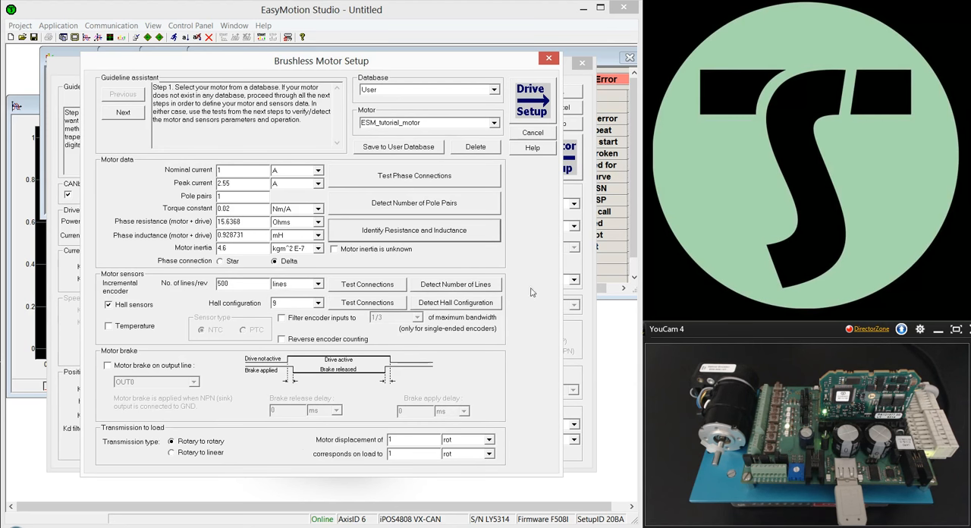
pyautogui.moveTo(379, 263)
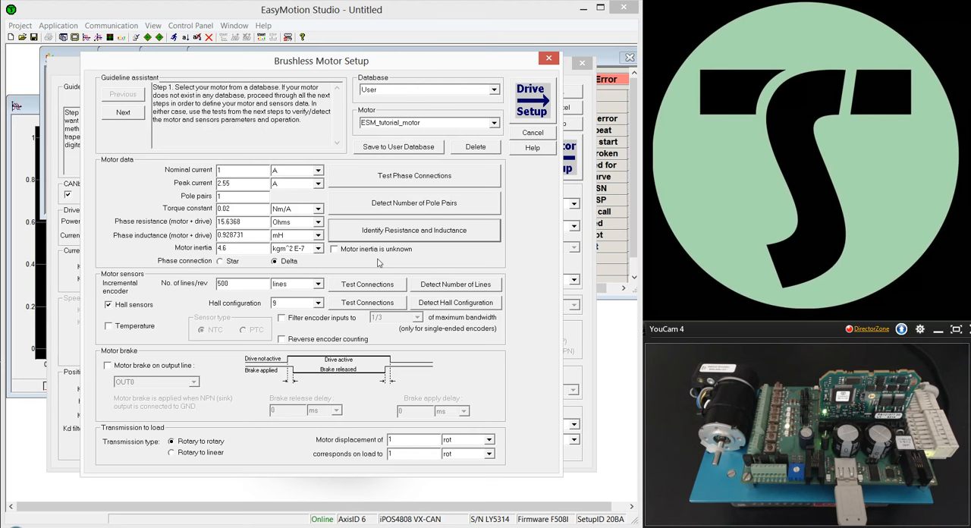
pyautogui.moveTo(377, 262)
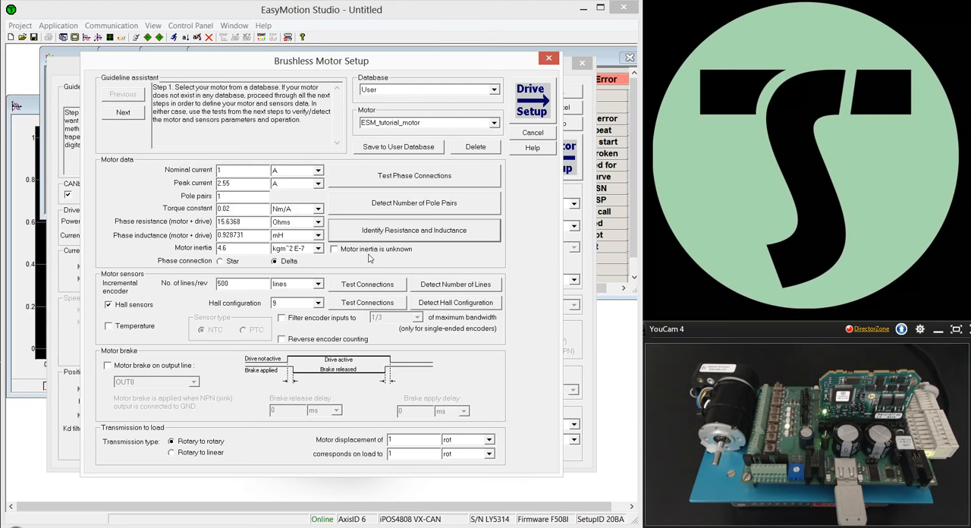
# Step: Tick 'Motor inertia is unknown' so motor data reads 15.9275 Ohms, 0.928927 mH
pyautogui.click(333, 249)
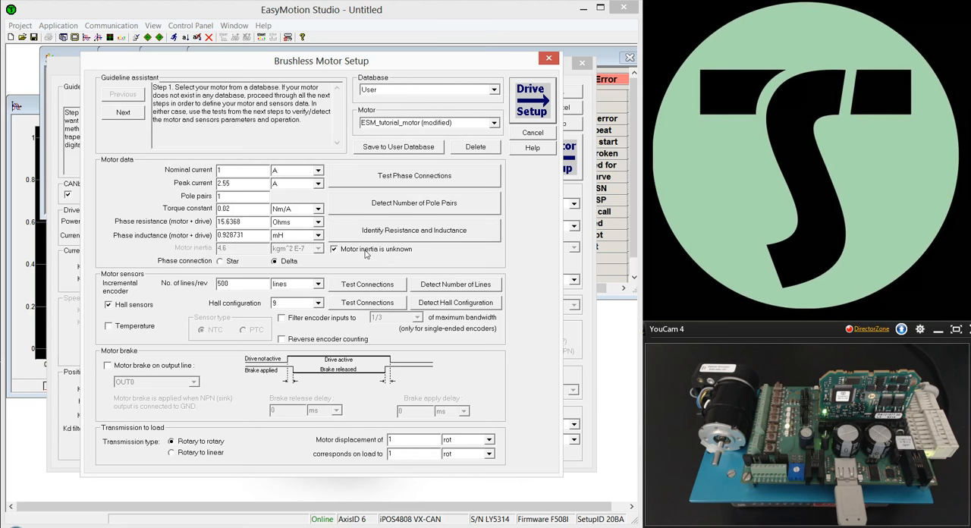
pyautogui.click(414, 230)
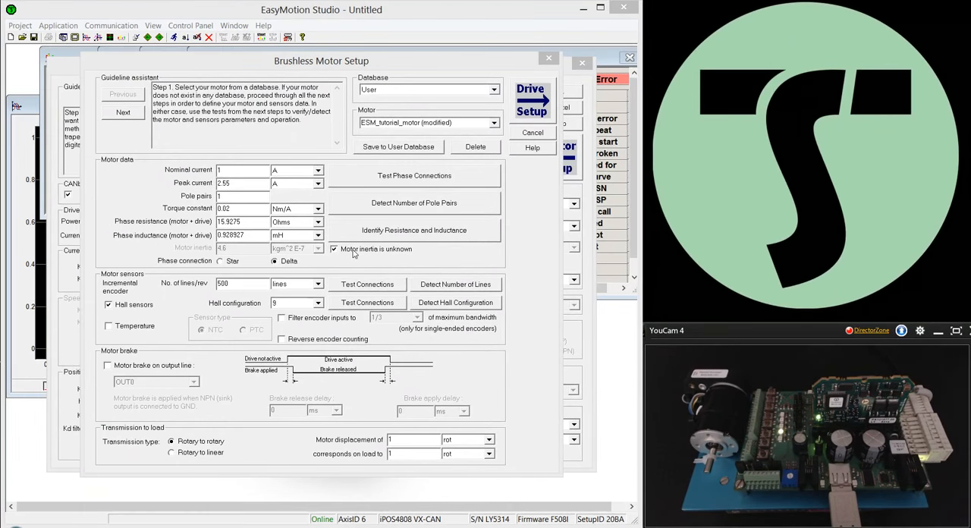
pyautogui.moveTo(135, 293)
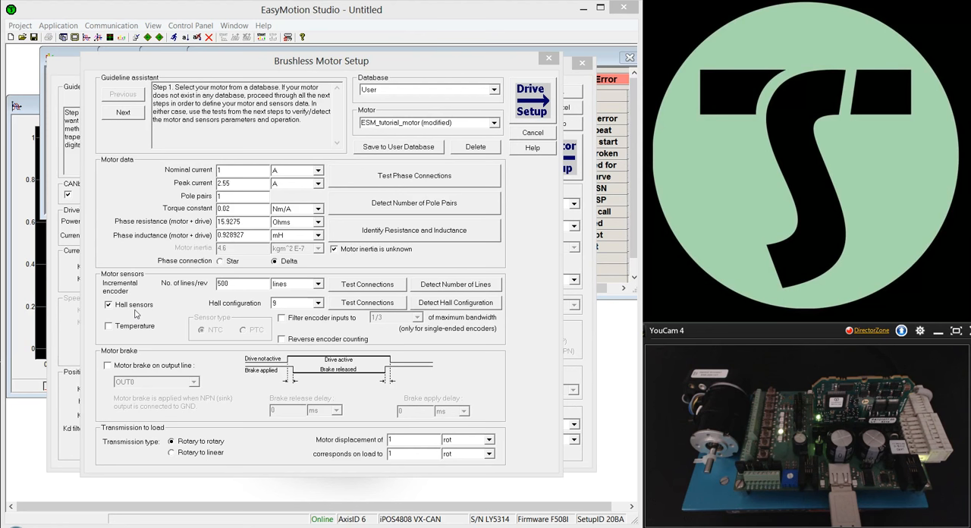
pyautogui.moveTo(402, 305)
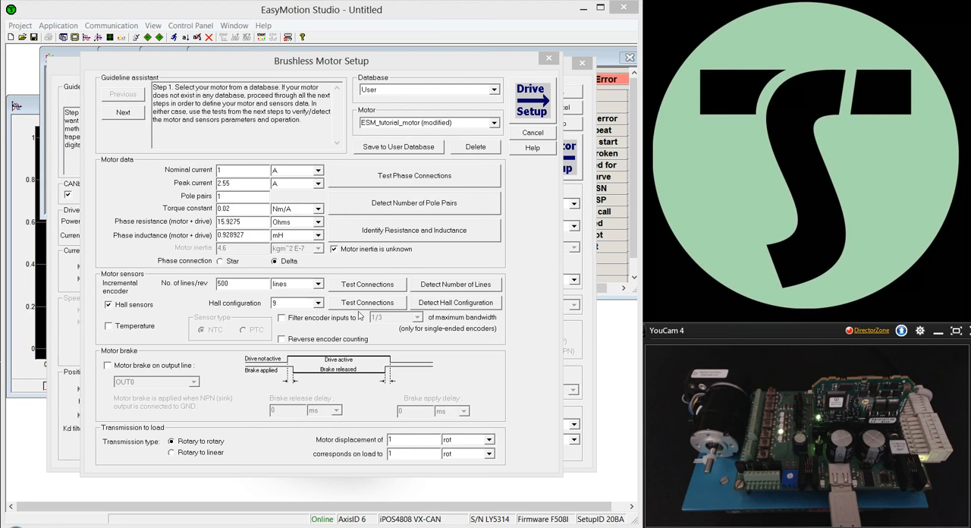
pyautogui.moveTo(404, 297)
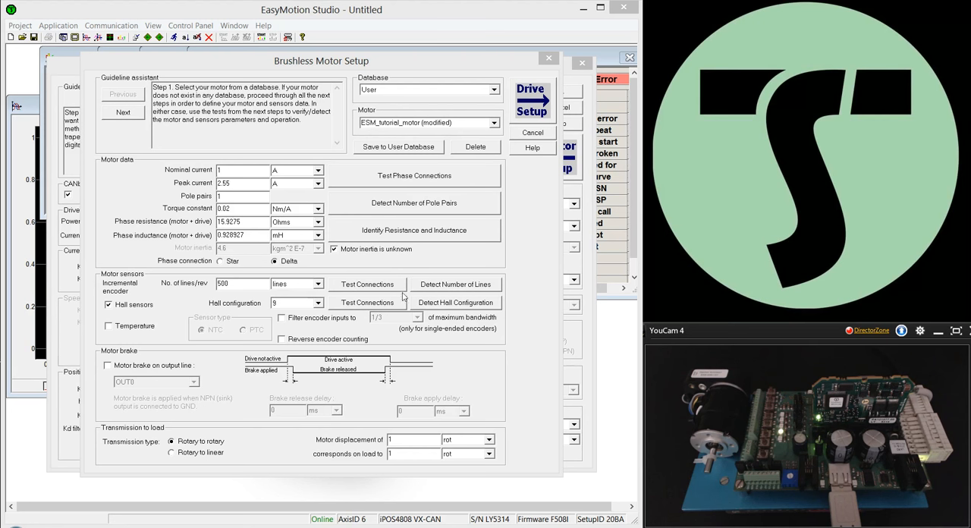
pyautogui.moveTo(492, 291)
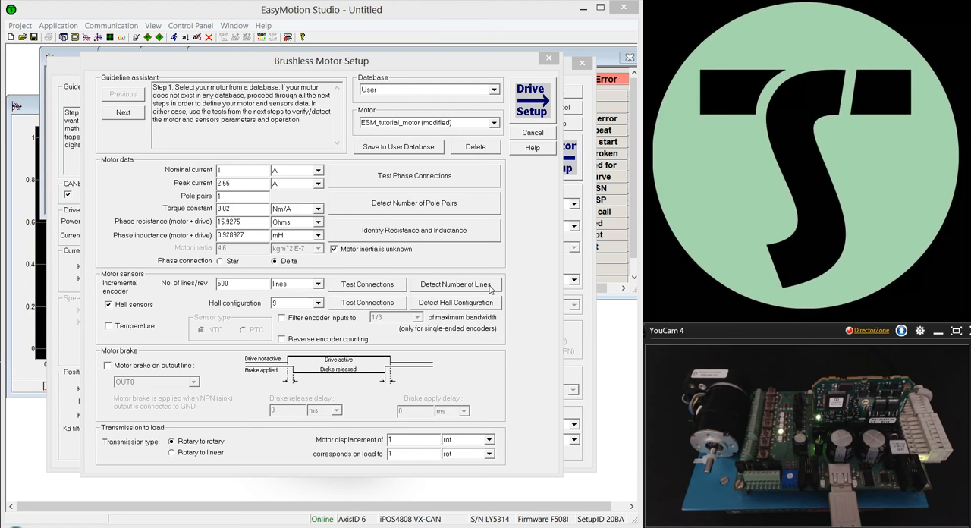
pyautogui.moveTo(453, 307)
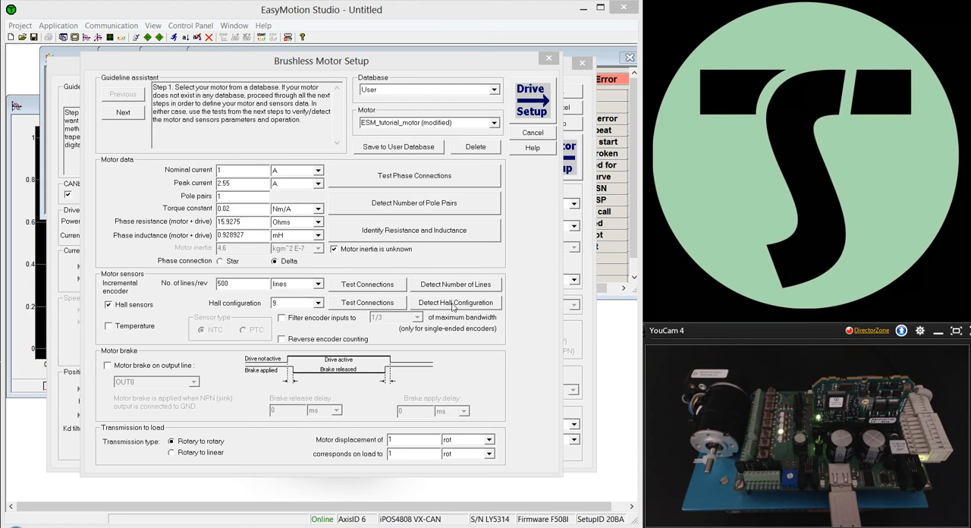
# Step: Open the Encoder Connections Test for the incremental encoder signals A and B
pyautogui.click(367, 284)
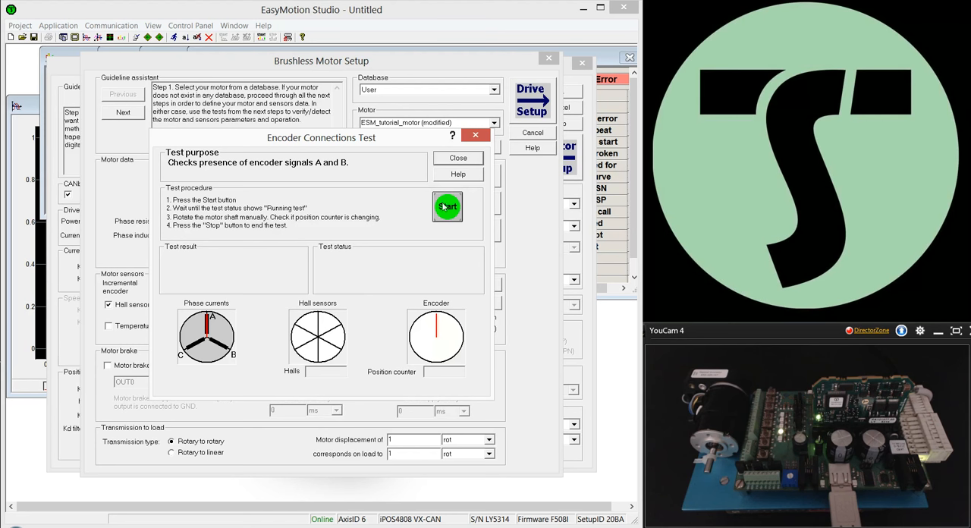
# Step: Start the encoder A/B signal check and return to setup with 500 encoder lines
pyautogui.click(447, 207)
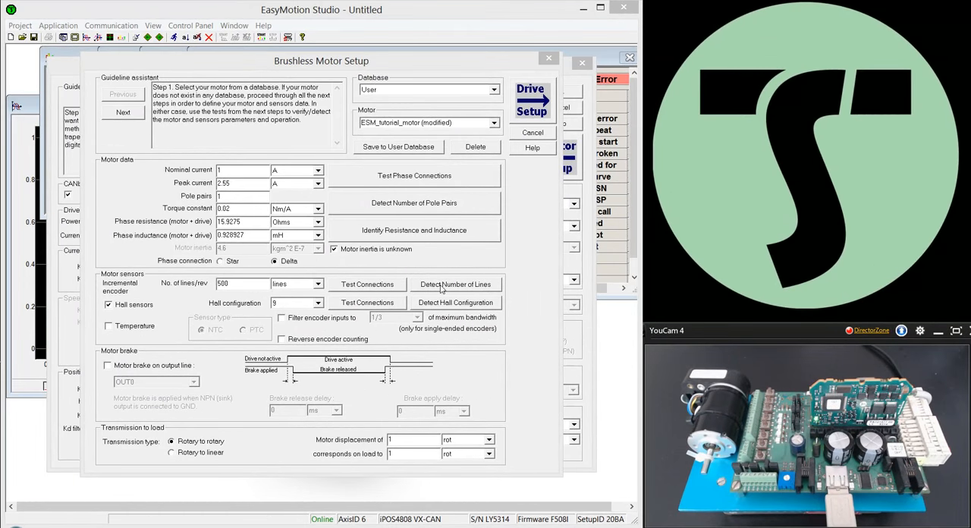
# Step: Run Detect Number of Lines, which succeeds and estimates 500 lines per revolution
pyautogui.click(455, 284)
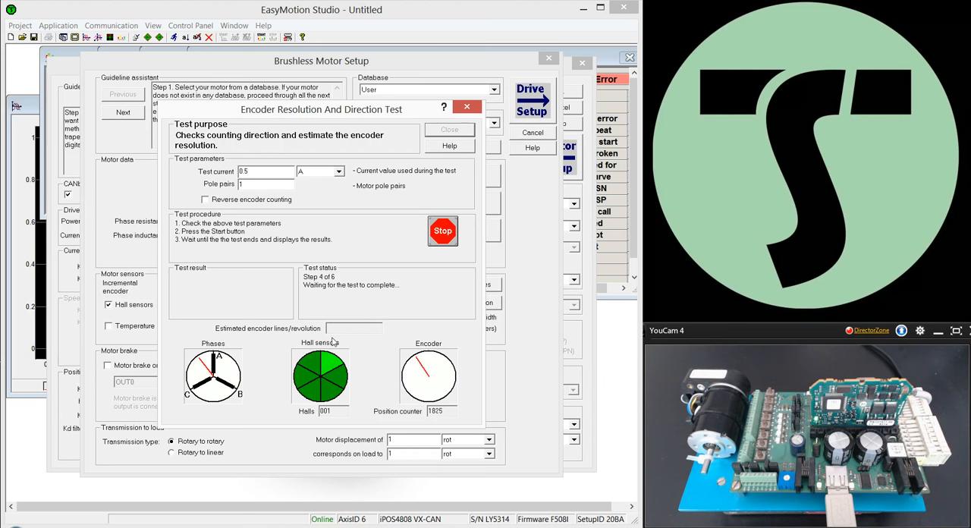
pyautogui.click(442, 231)
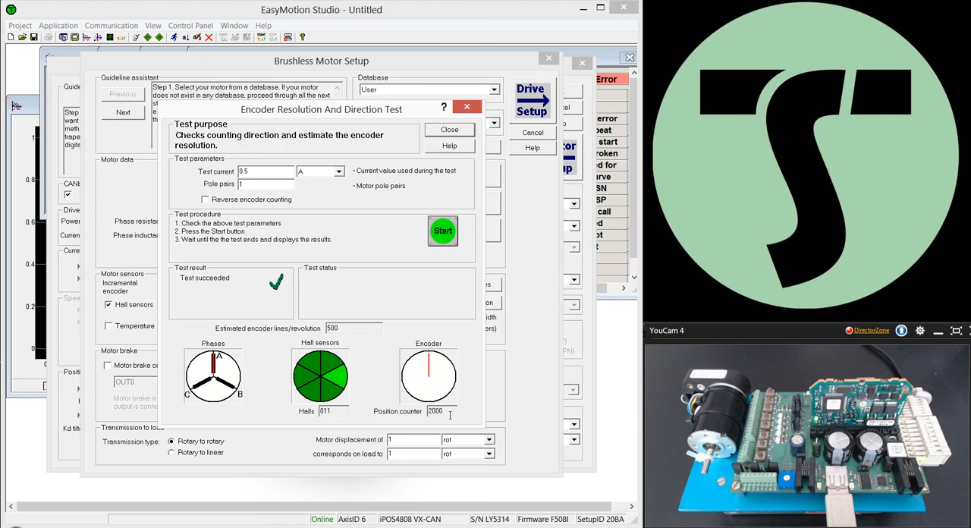
pyautogui.moveTo(353, 343)
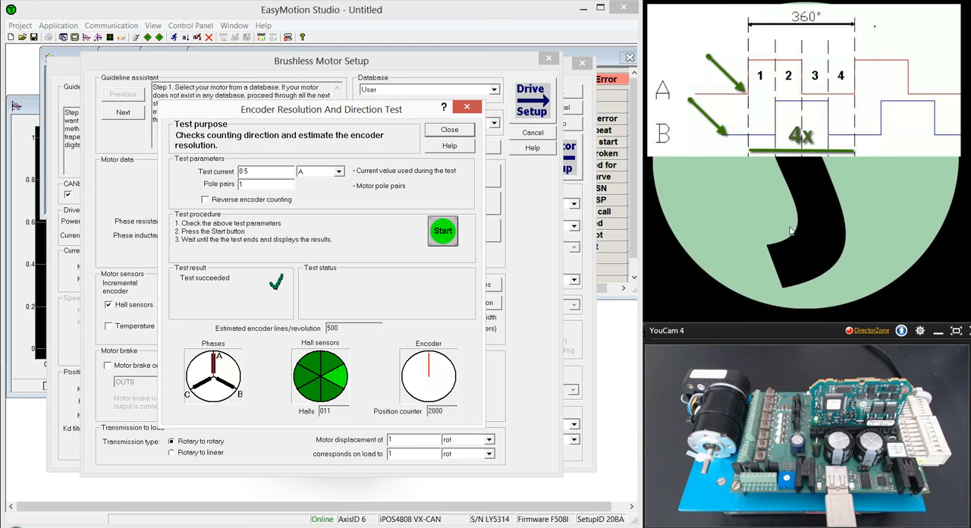
# Step: Rerun the encoder direction test, which fails with the position counter at -2000
pyautogui.click(443, 231)
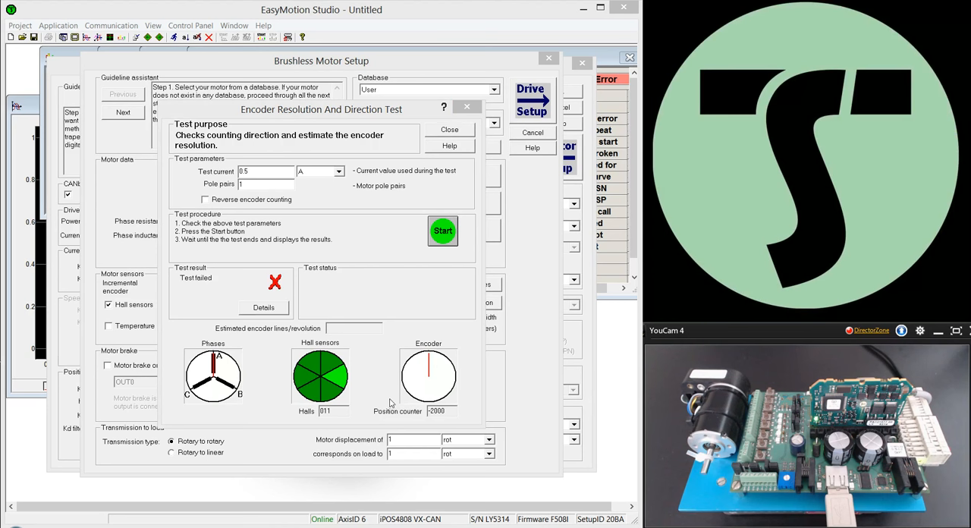
pyautogui.moveTo(313, 305)
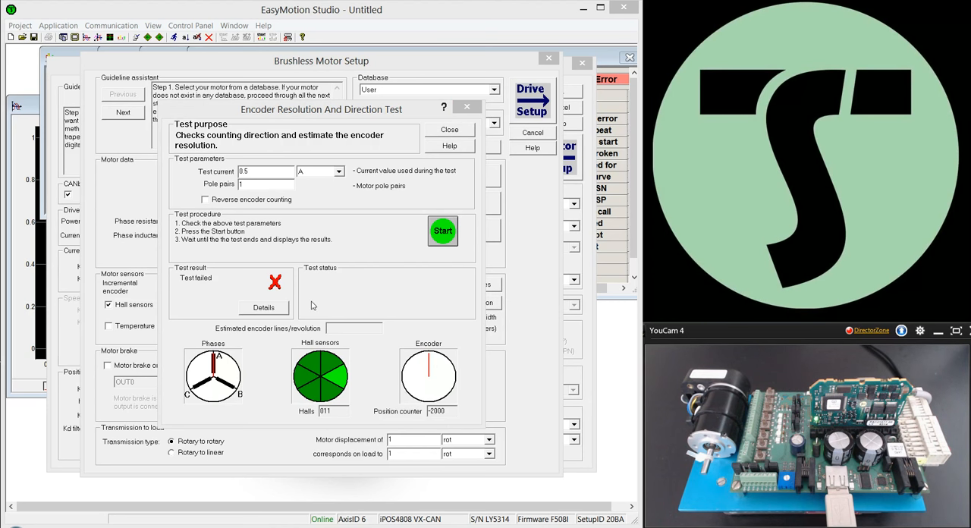
pyautogui.moveTo(265, 267)
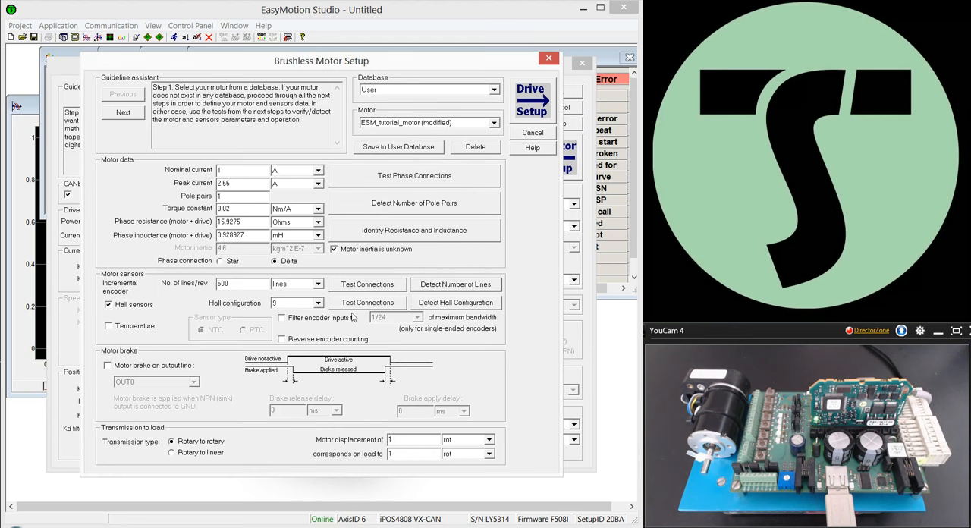
# Step: Enable Reverse encoder counting with 500 encoder lines per revolution
pyautogui.click(281, 338)
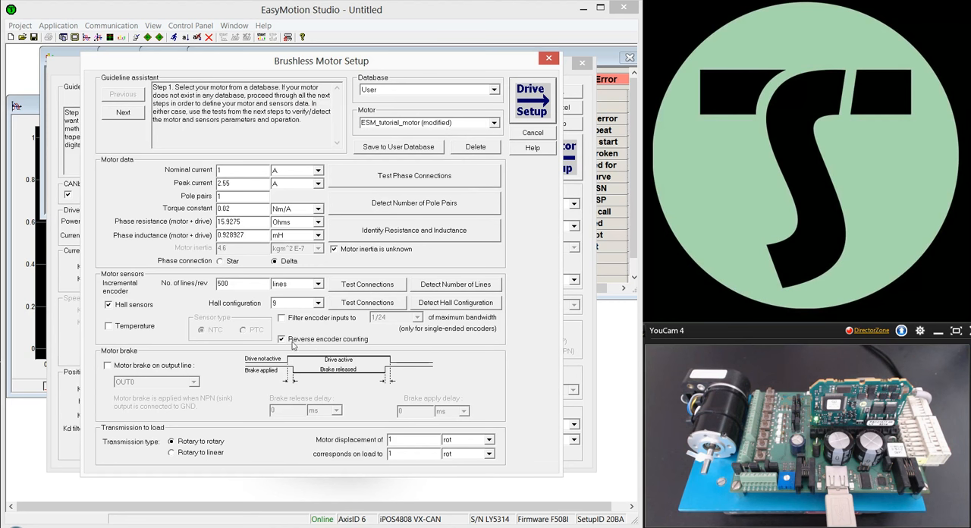
pyautogui.moveTo(344, 351)
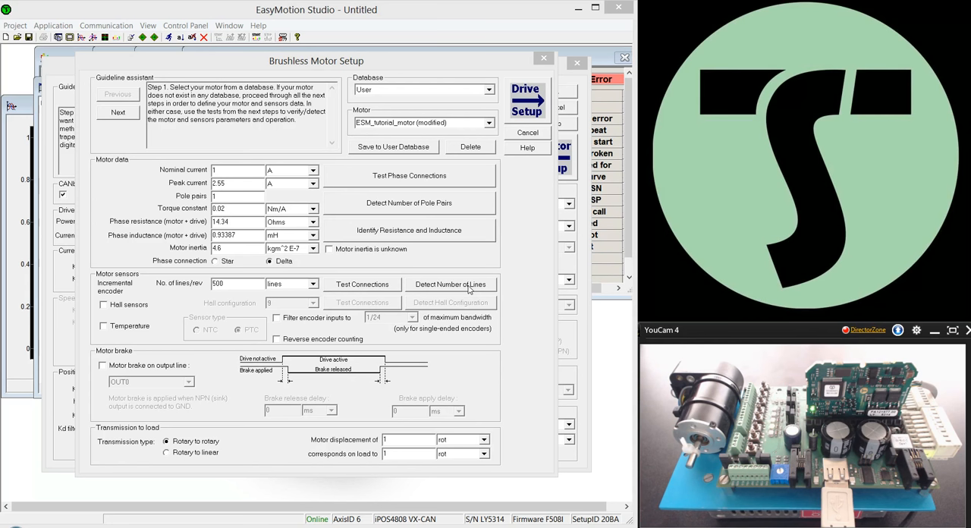
pyautogui.moveTo(280, 308)
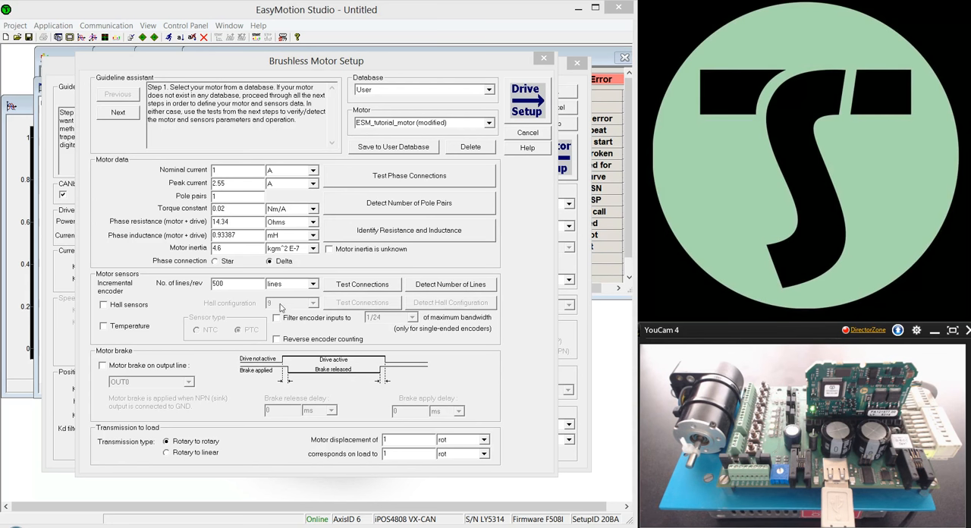
# Step: Enable encoder input filtering at 1/24 of the maximum bandwidth
pyautogui.click(276, 317)
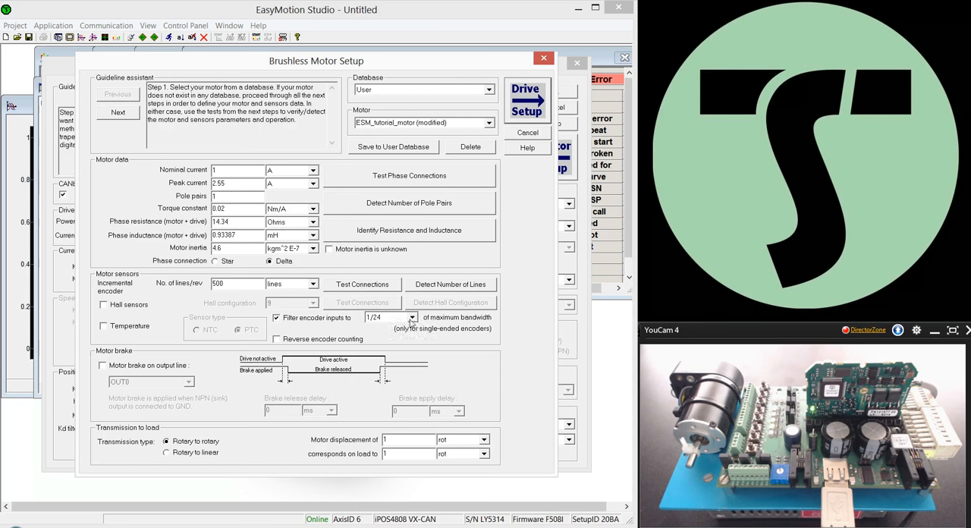
pyautogui.click(410, 317)
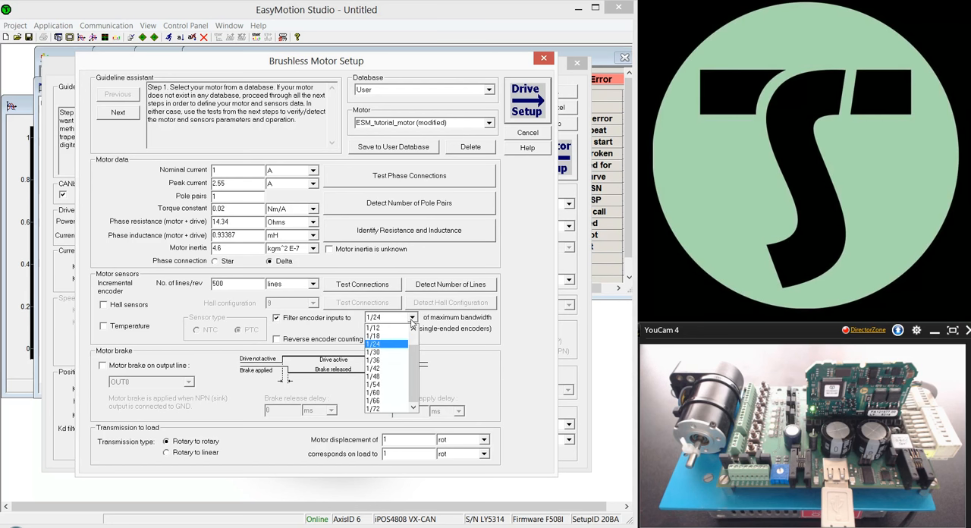
pyautogui.moveTo(383, 346)
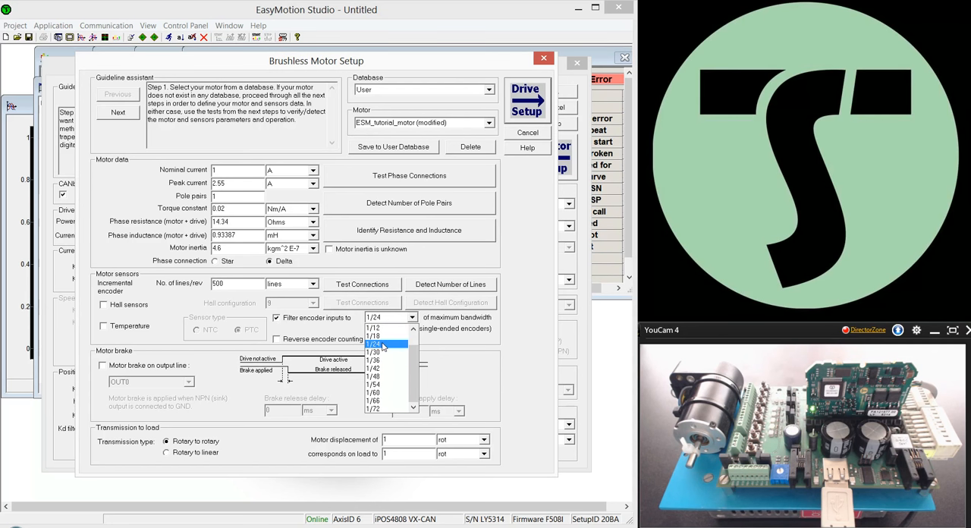
pyautogui.click(383, 345)
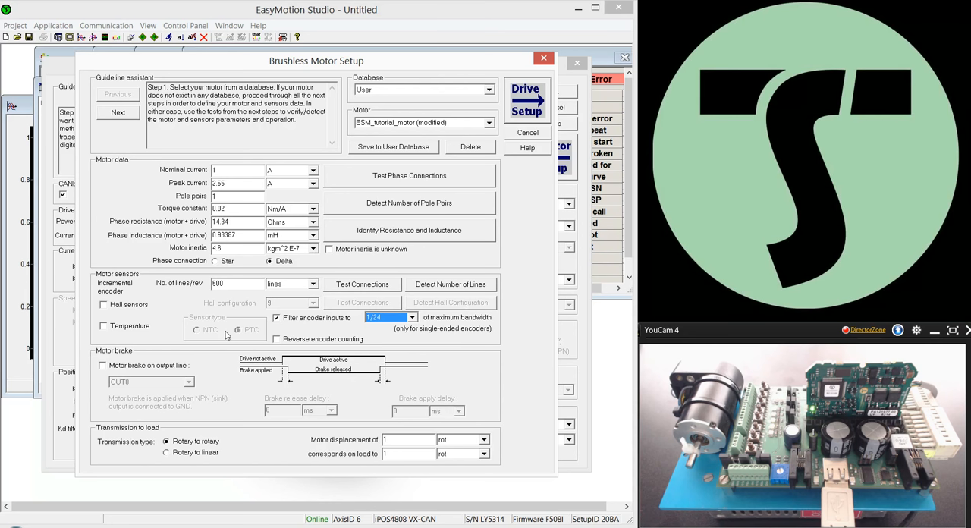
pyautogui.moveTo(208, 338)
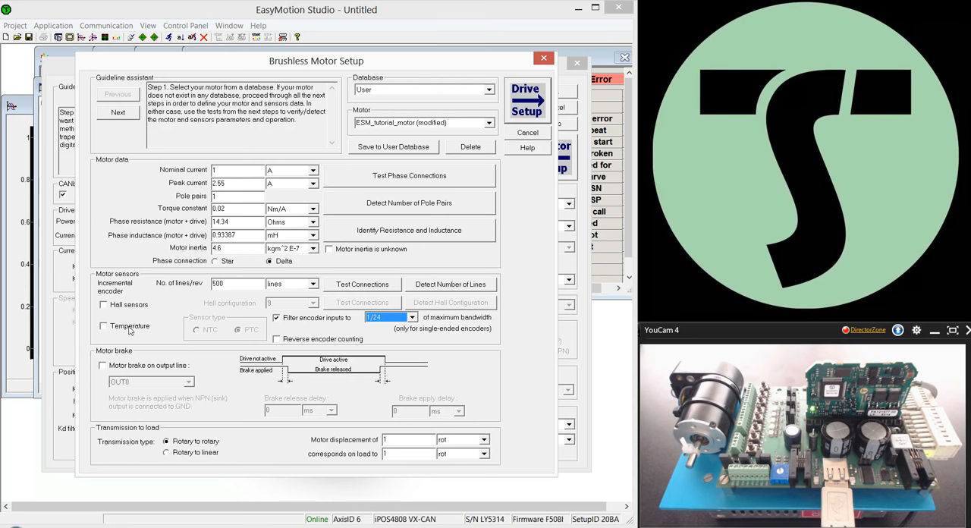
pyautogui.click(103, 325)
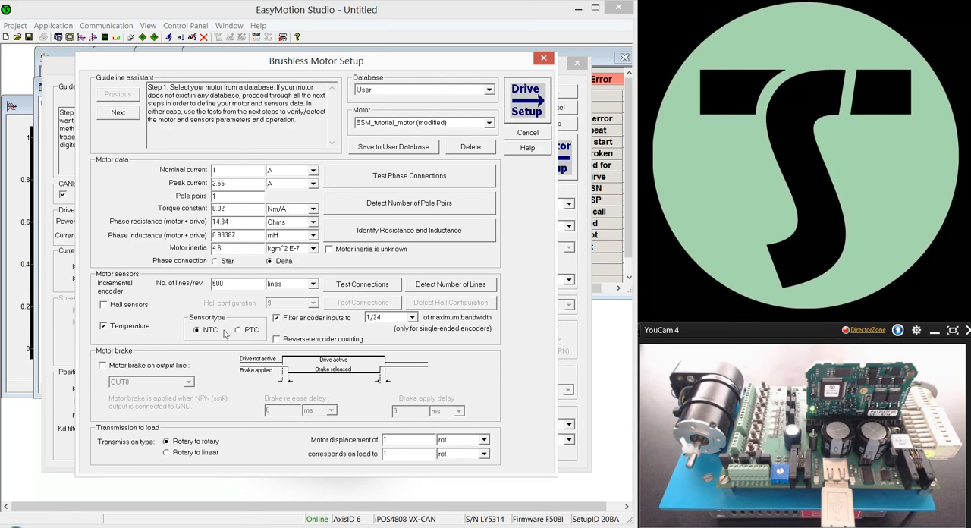
pyautogui.click(103, 325)
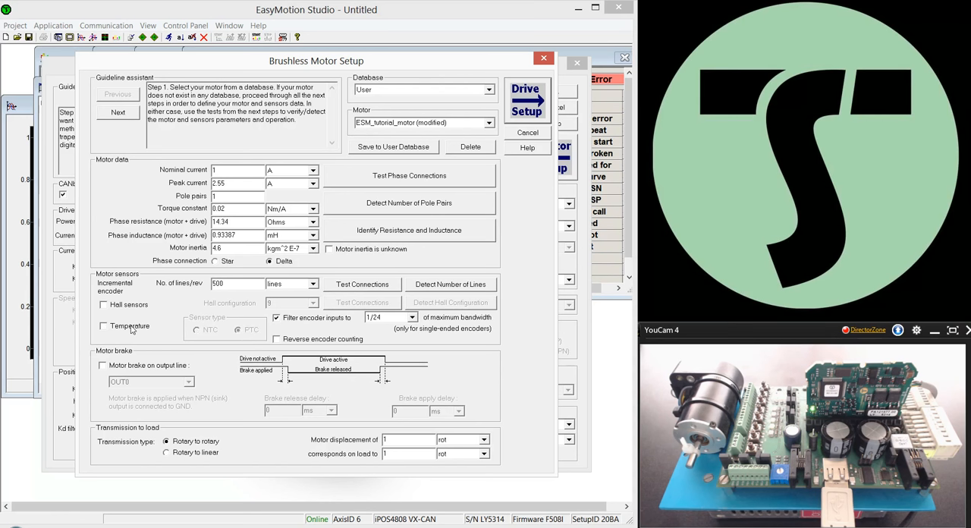
pyautogui.moveTo(127, 340)
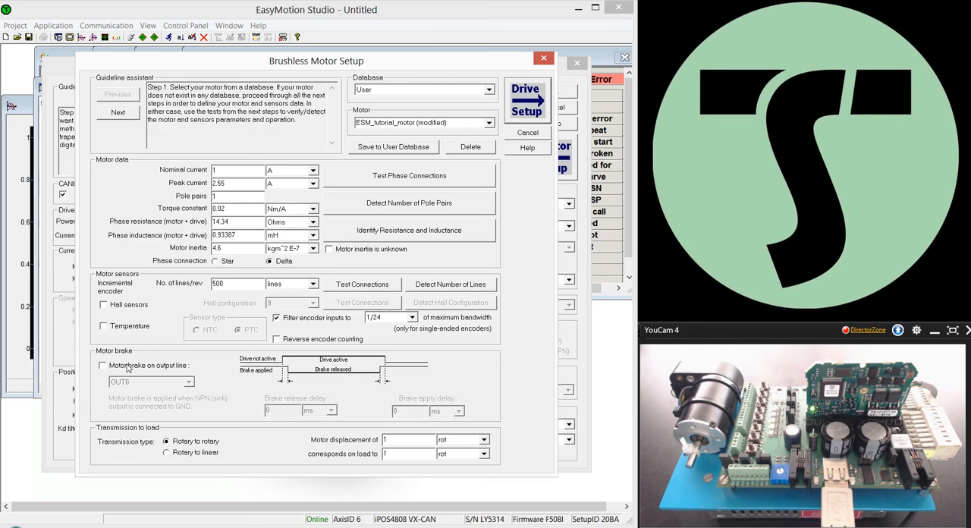
pyautogui.click(103, 365)
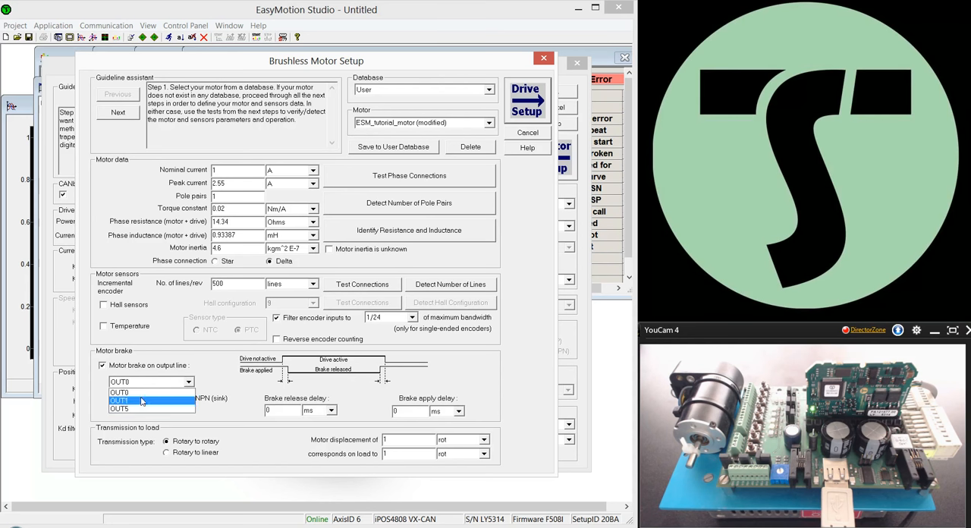
pyautogui.click(119, 392)
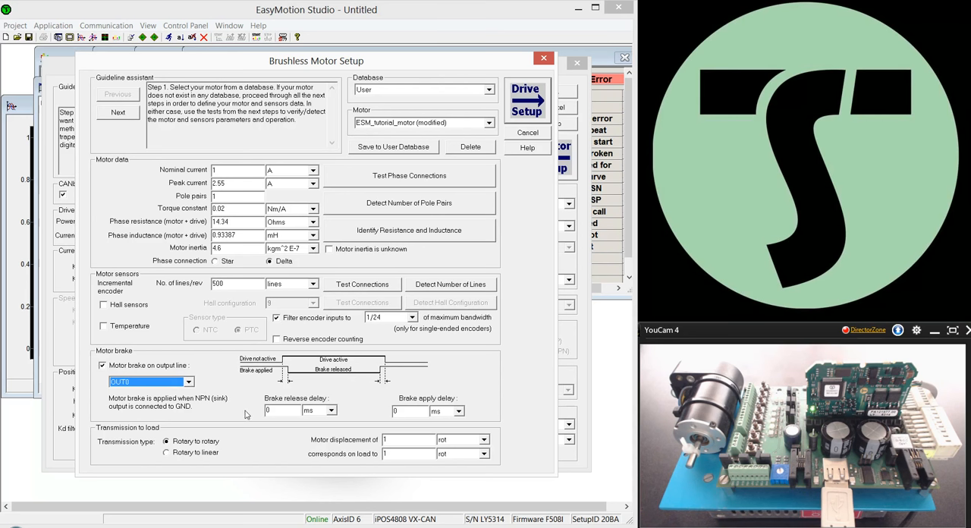
pyautogui.moveTo(279, 427)
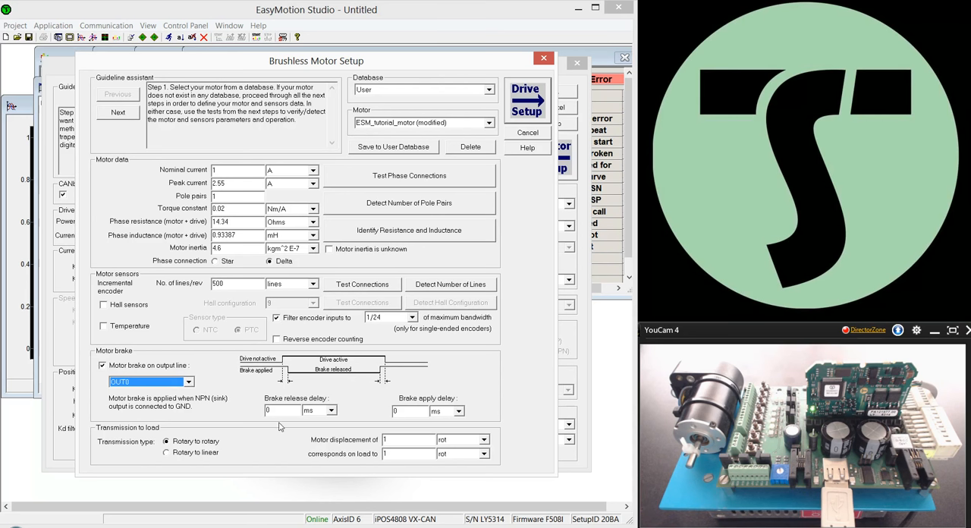
pyautogui.moveTo(305, 420)
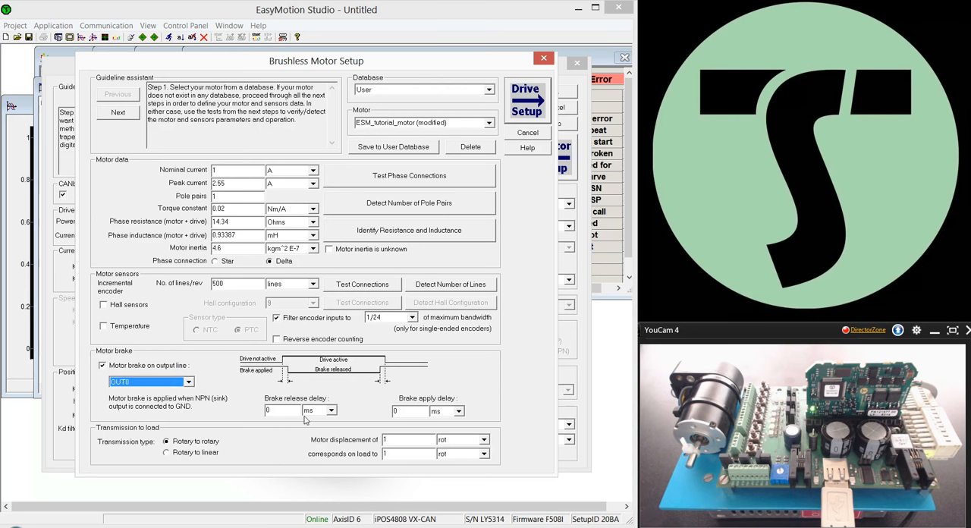
pyautogui.moveTo(307, 421)
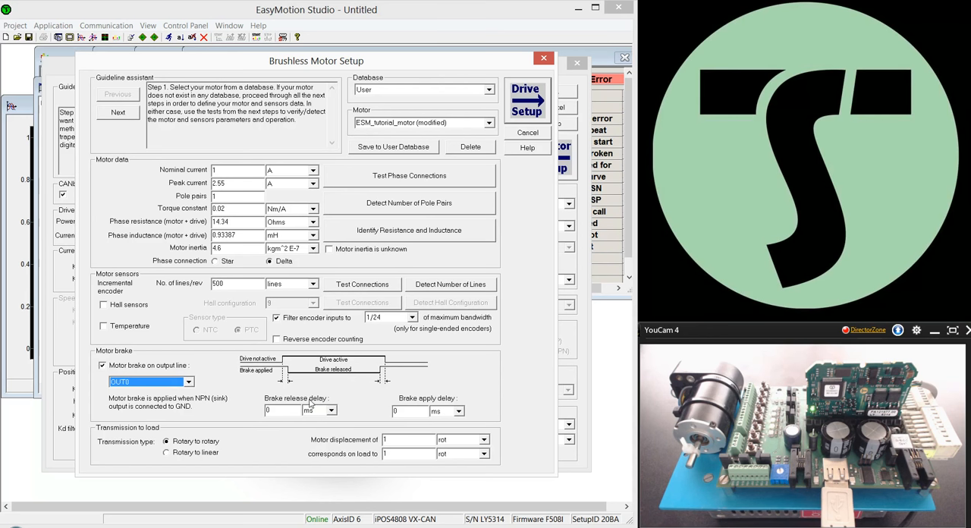
pyautogui.moveTo(334, 415)
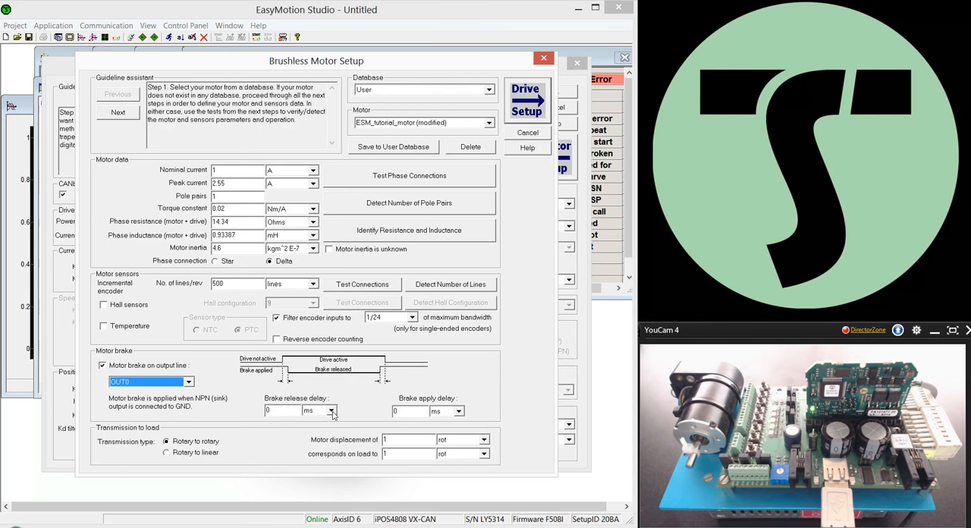
pyautogui.moveTo(475, 427)
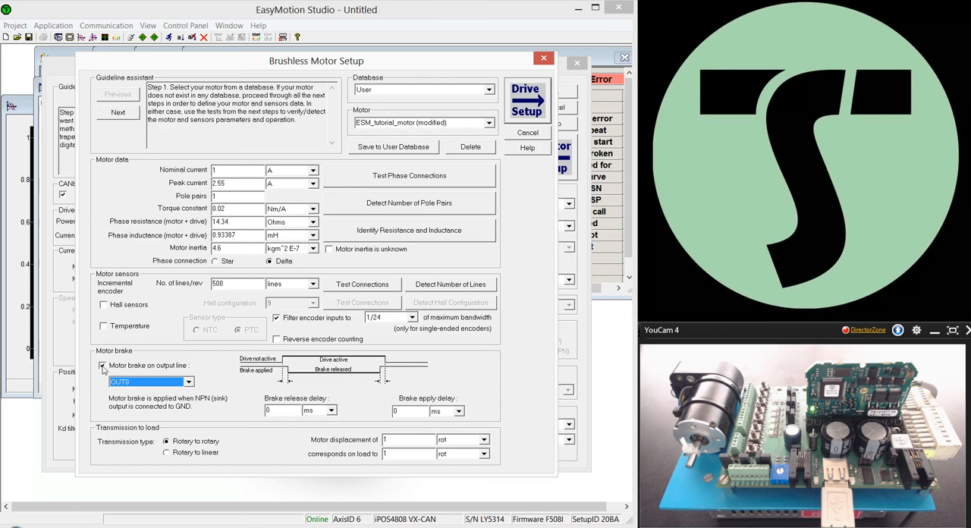
pyautogui.click(103, 365)
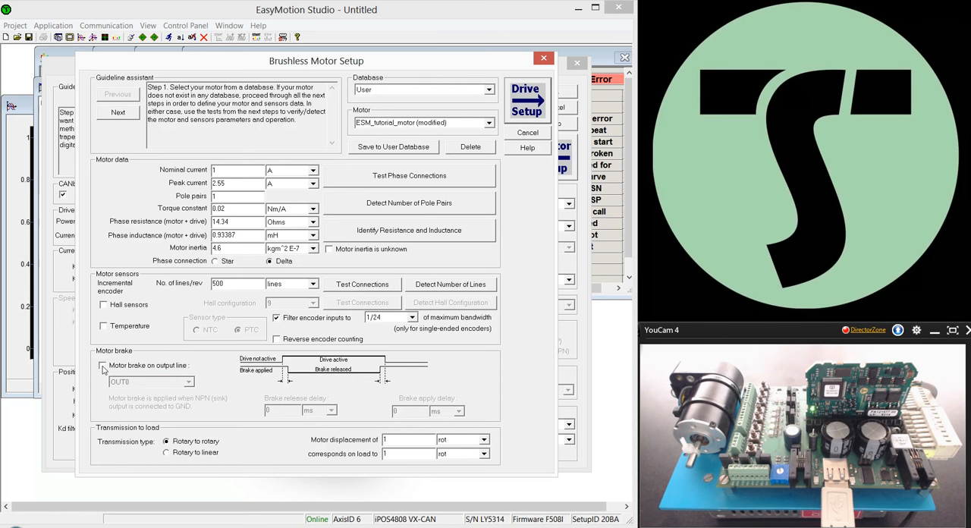
pyautogui.click(103, 365)
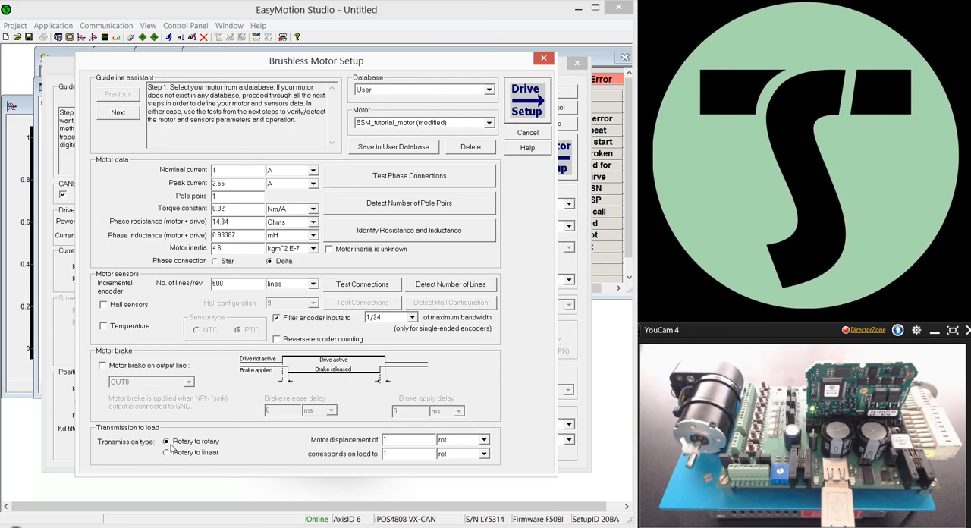